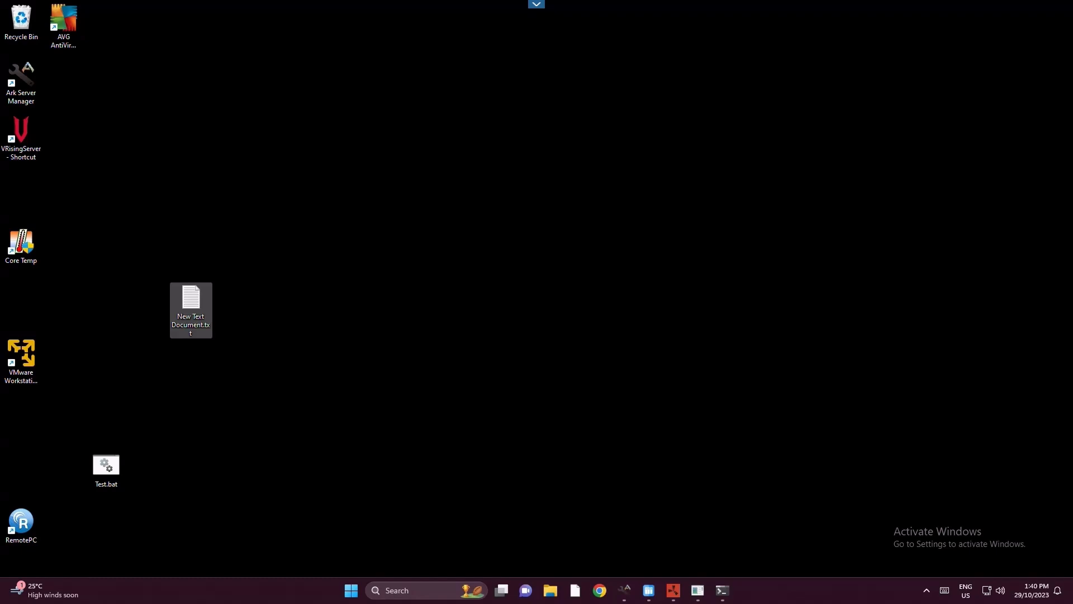
mouse_move(56, 480)
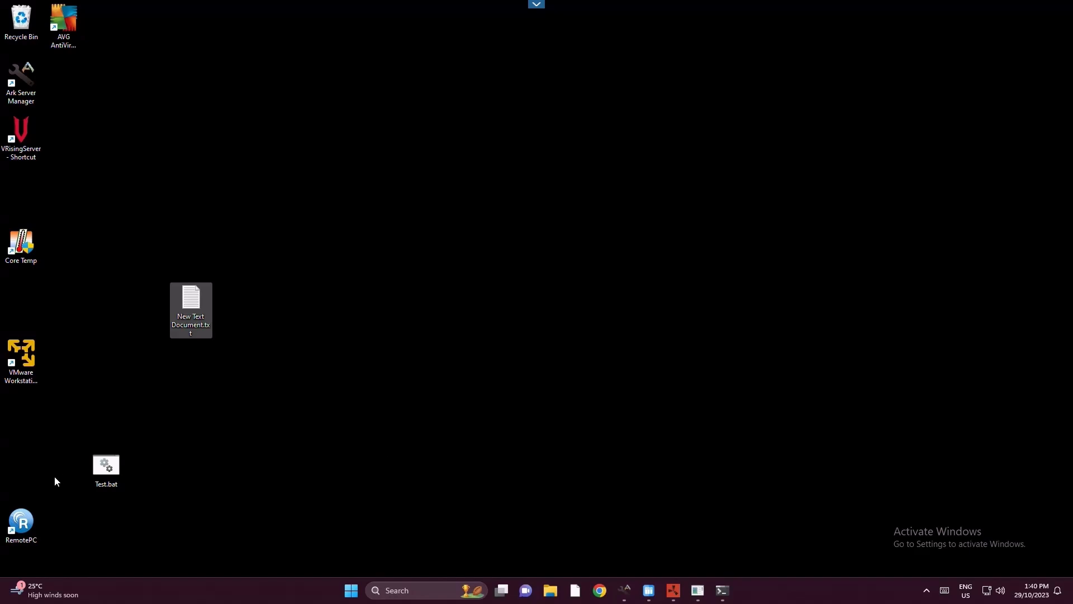
Navigate File Explorer from This PC into Local Disk (E:) and the SteamCMD folder
click(550, 591)
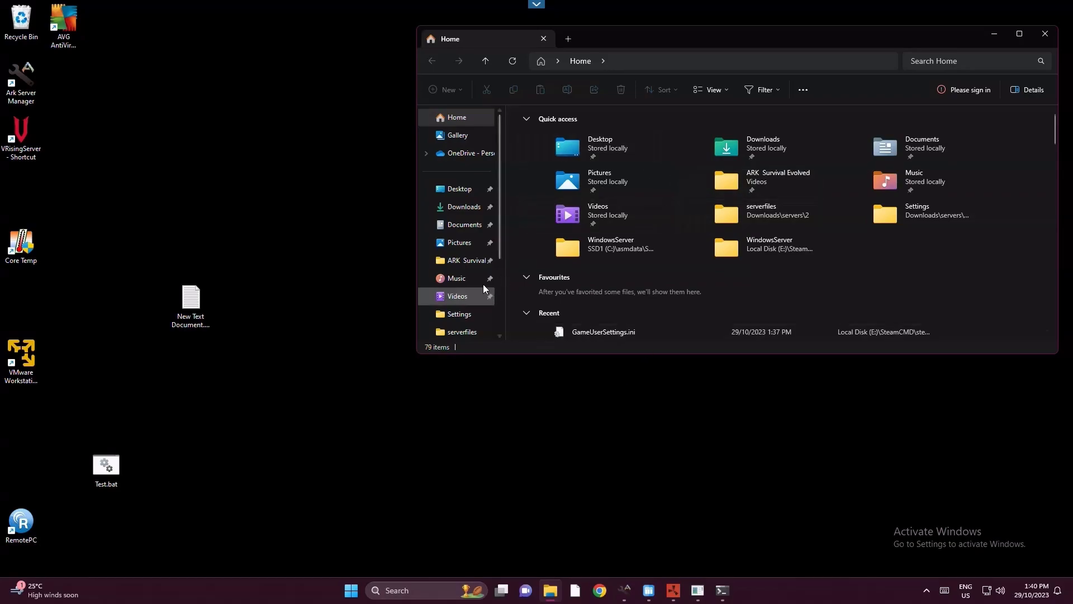
click(459, 293)
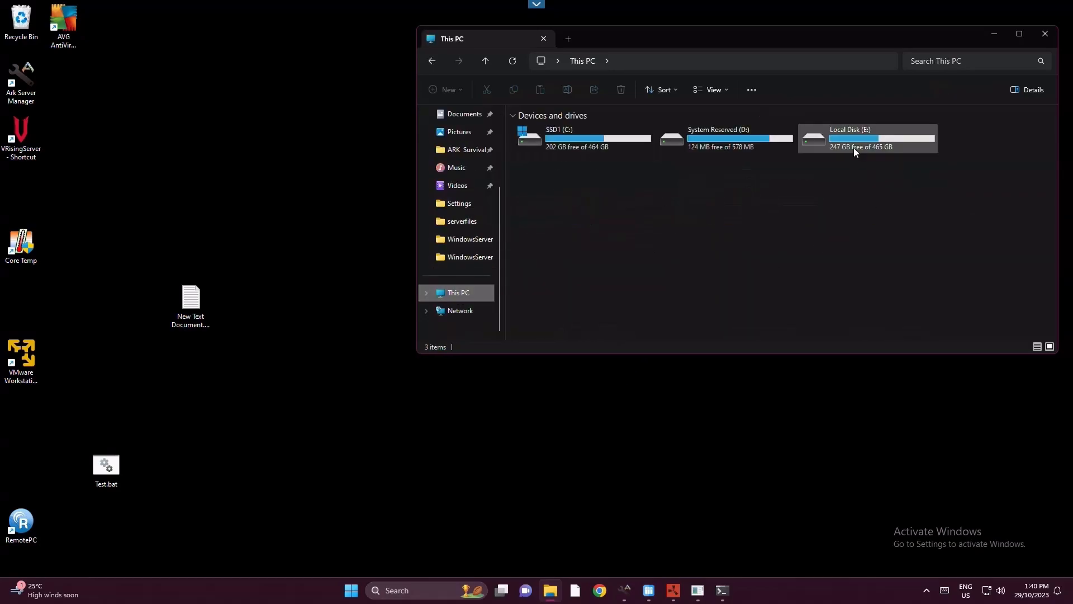
double_click(848, 136)
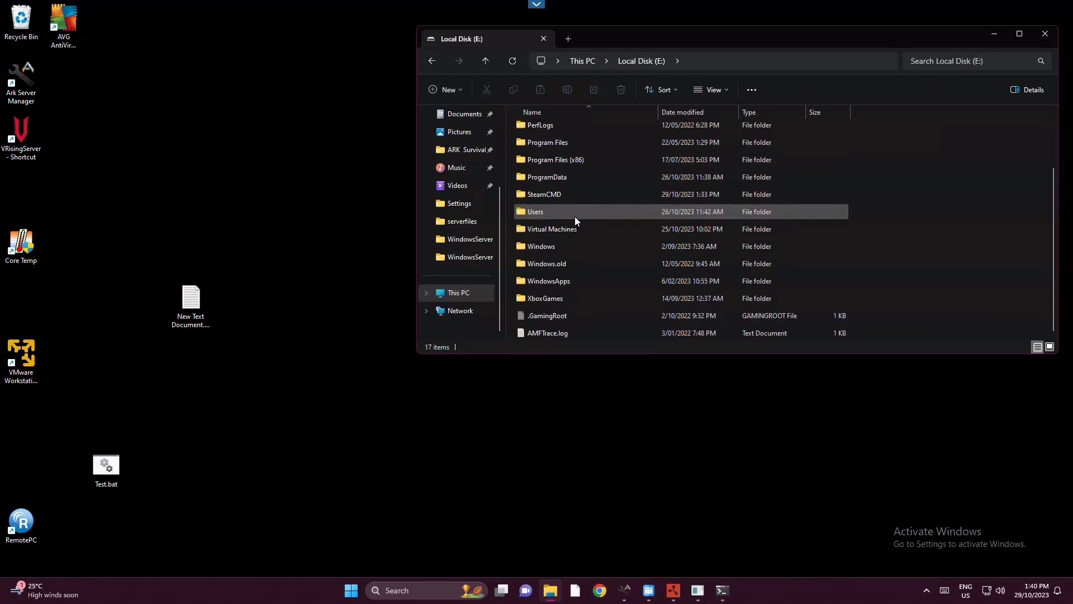
double_click(544, 194)
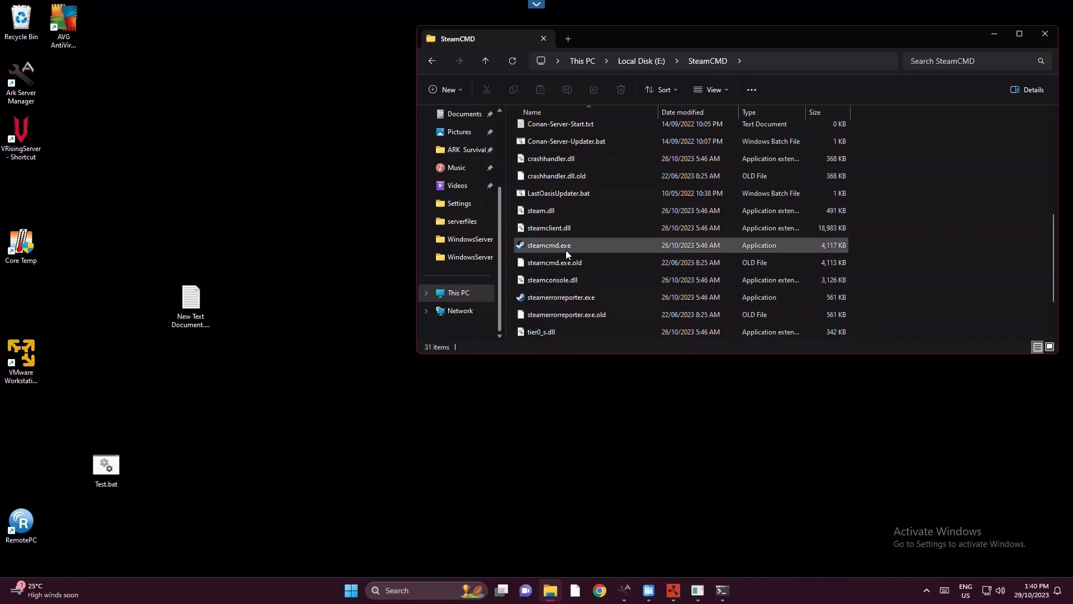
mouse_move(549, 245)
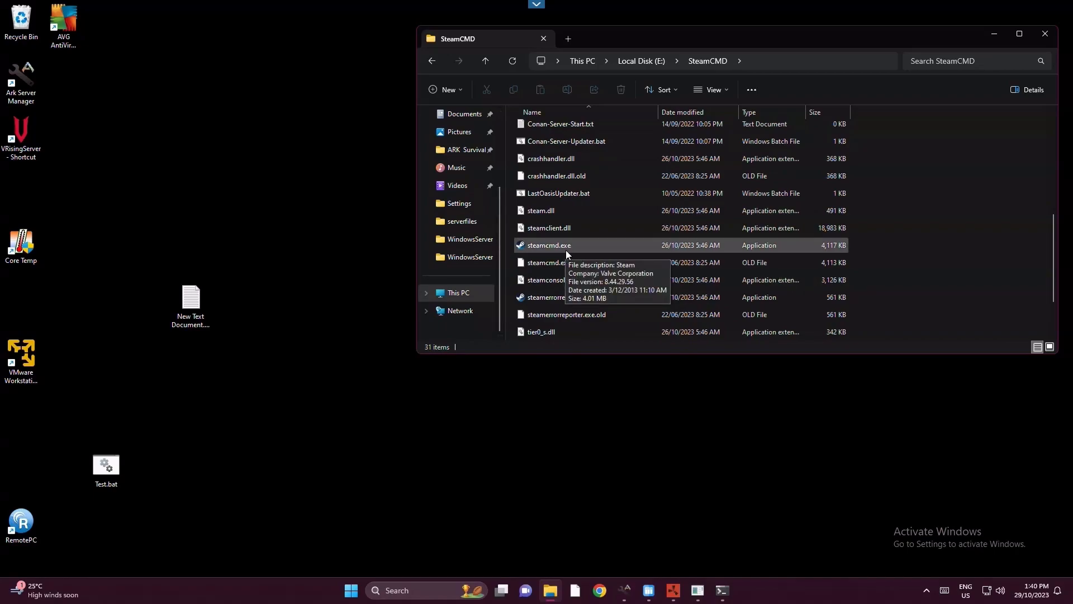
Launch steamcmd.exe and log on anonymously
double_click(548, 245)
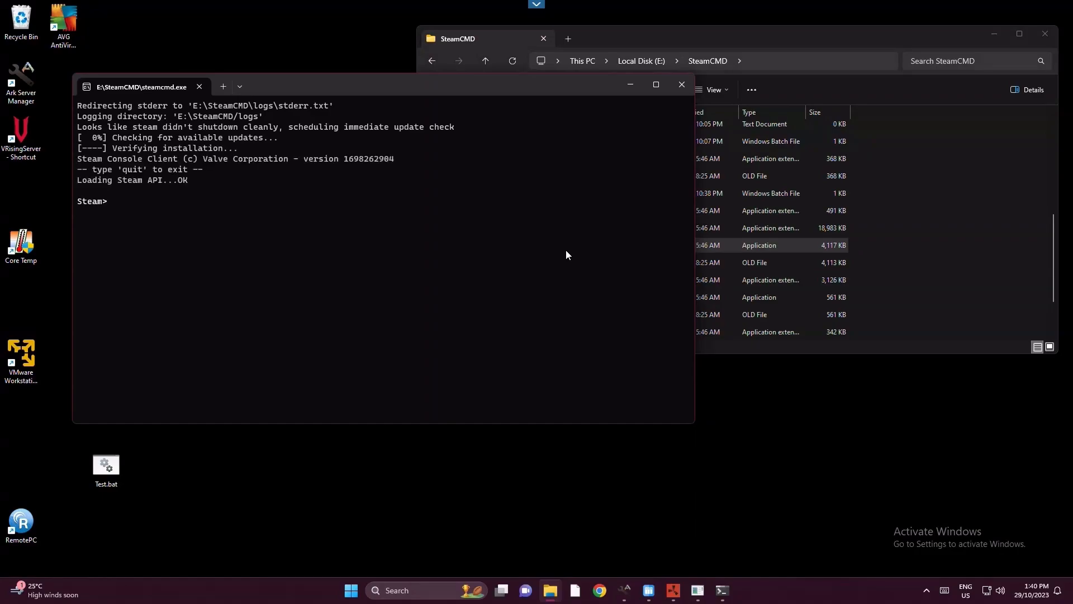
text(logon)
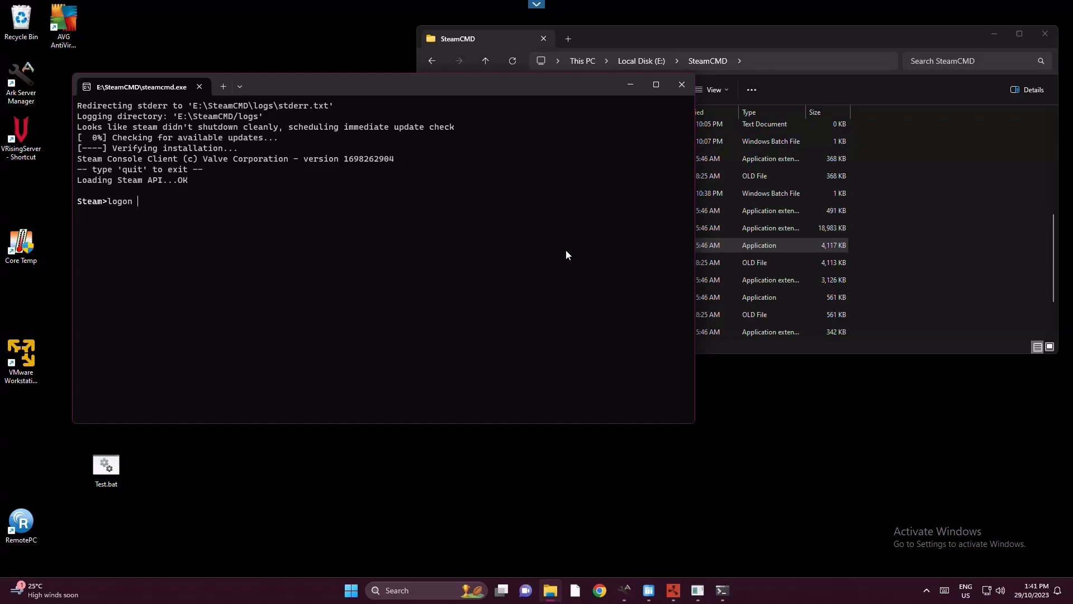
text(anonym)
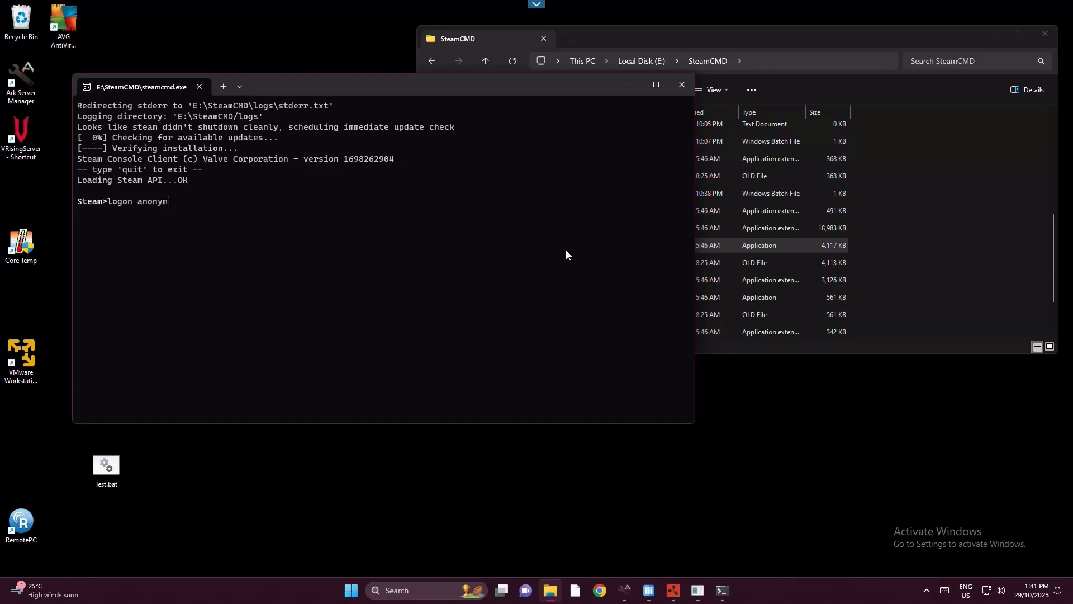
key(Return)
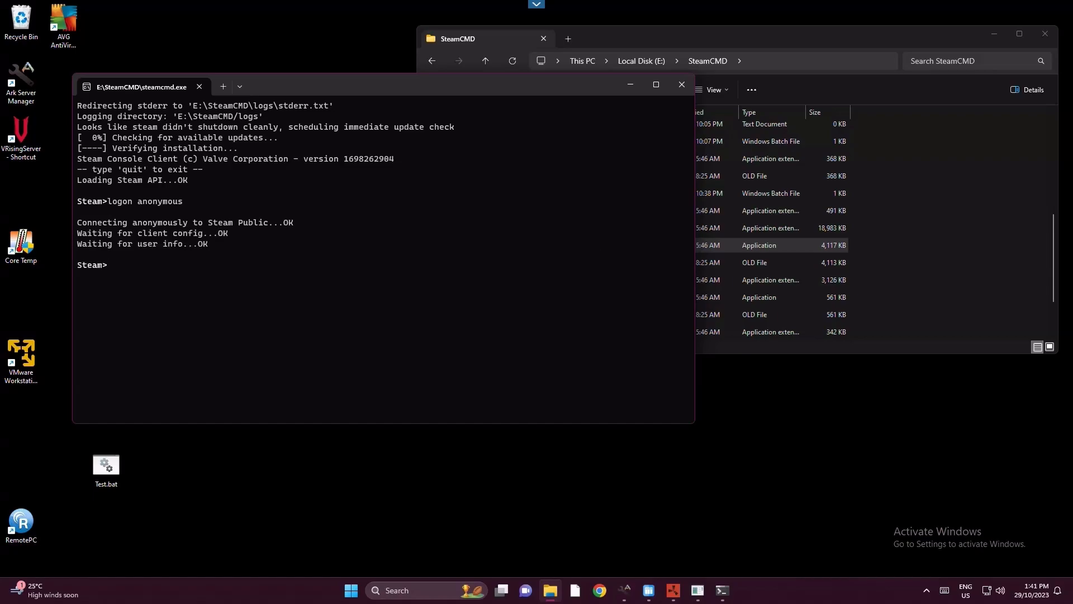
Run app_update 2430930, which reports the server app is already up to date
text(app_update 2430930)
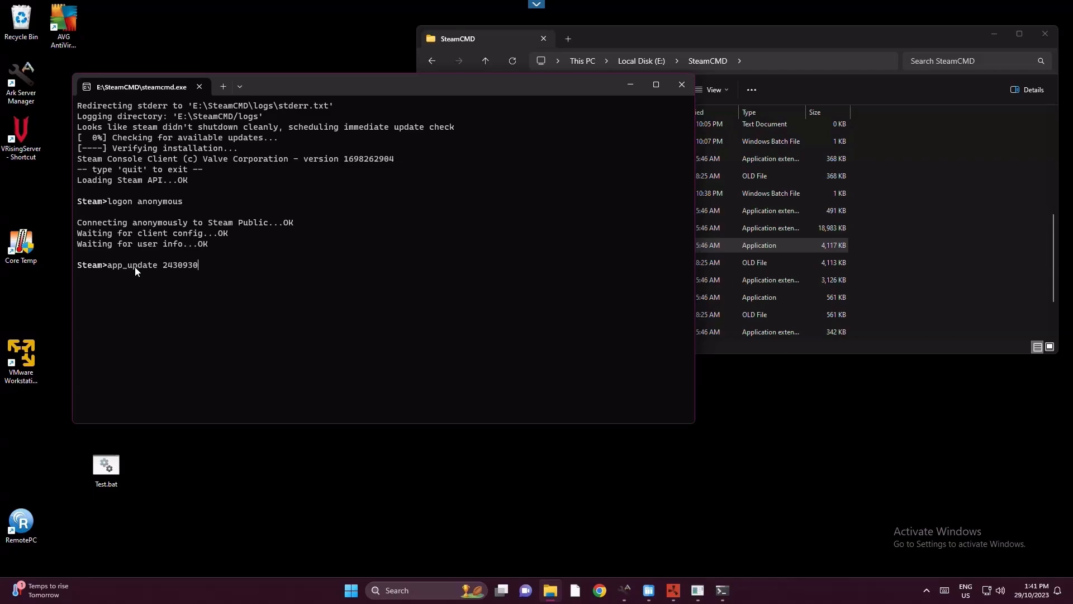
key(Return)
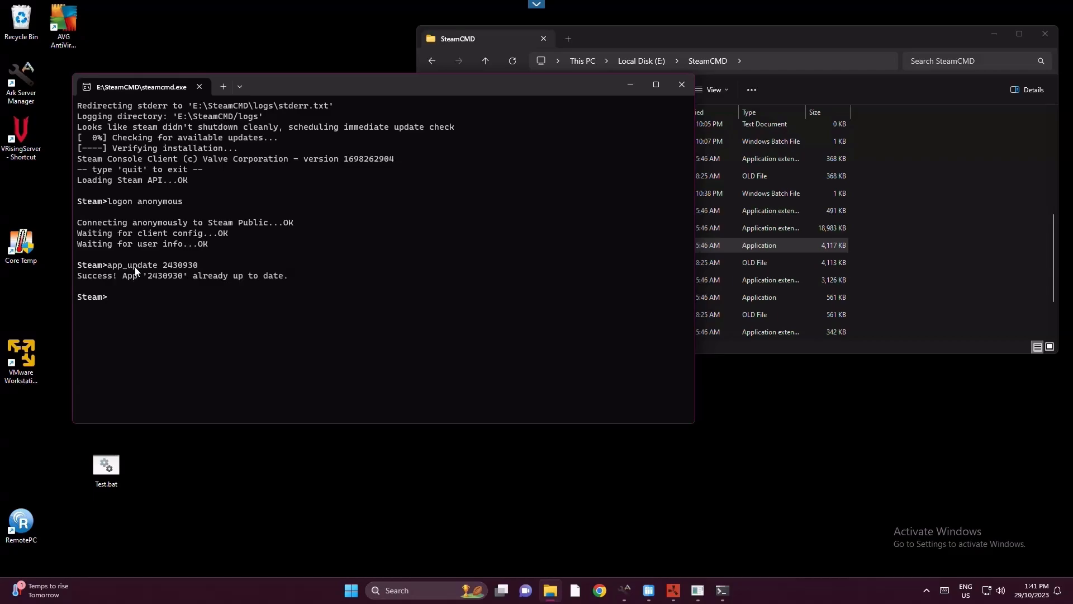
mouse_move(655, 85)
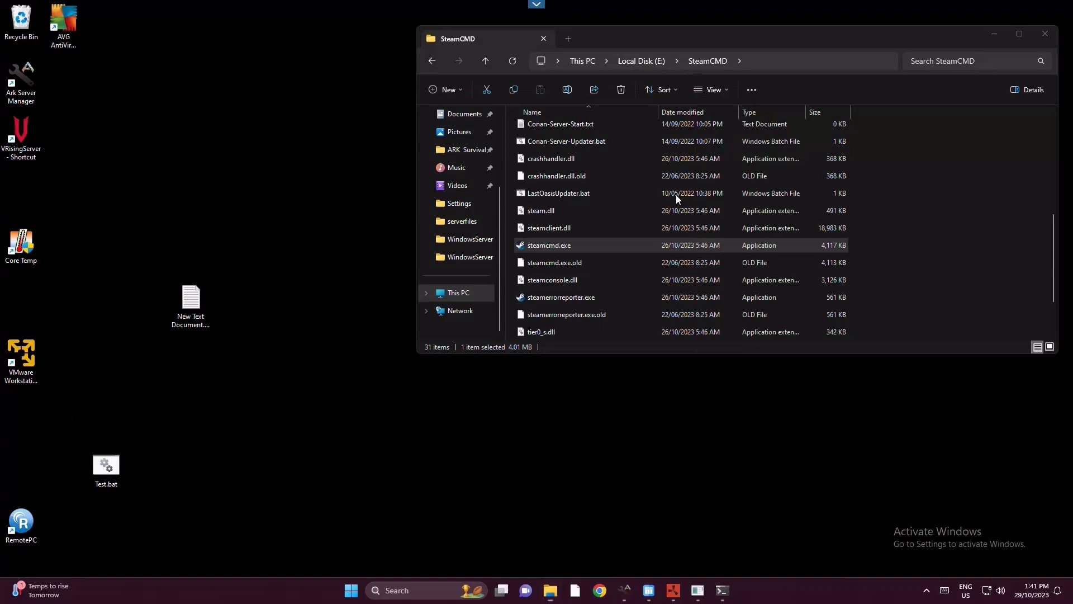
Navigate into steamapps\common and select the ARK Survival Ascended Dedicated Server folder
scroll(up, 3)
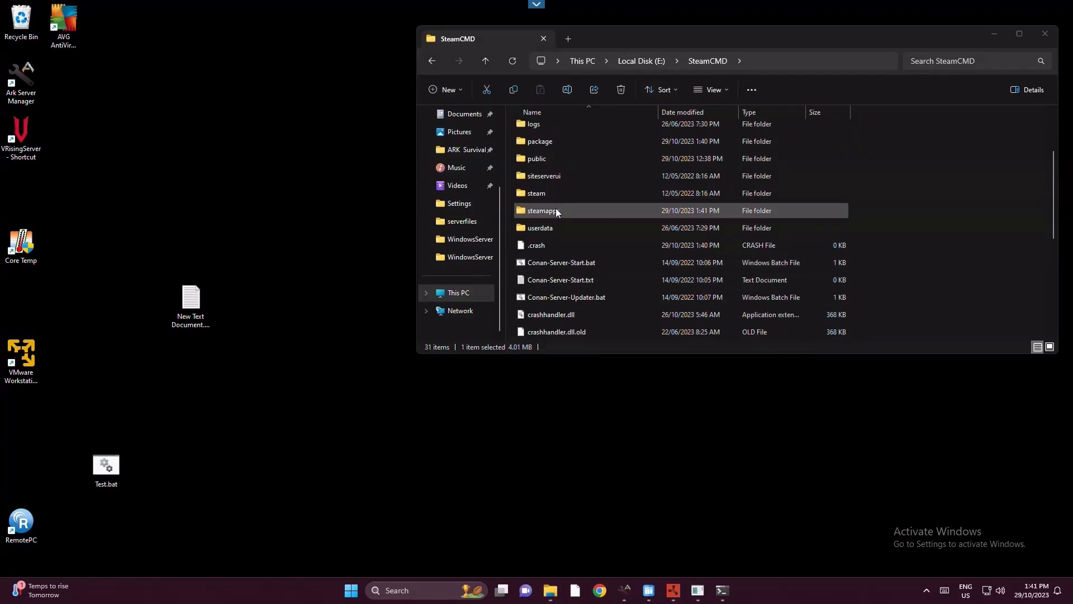
double_click(542, 211)
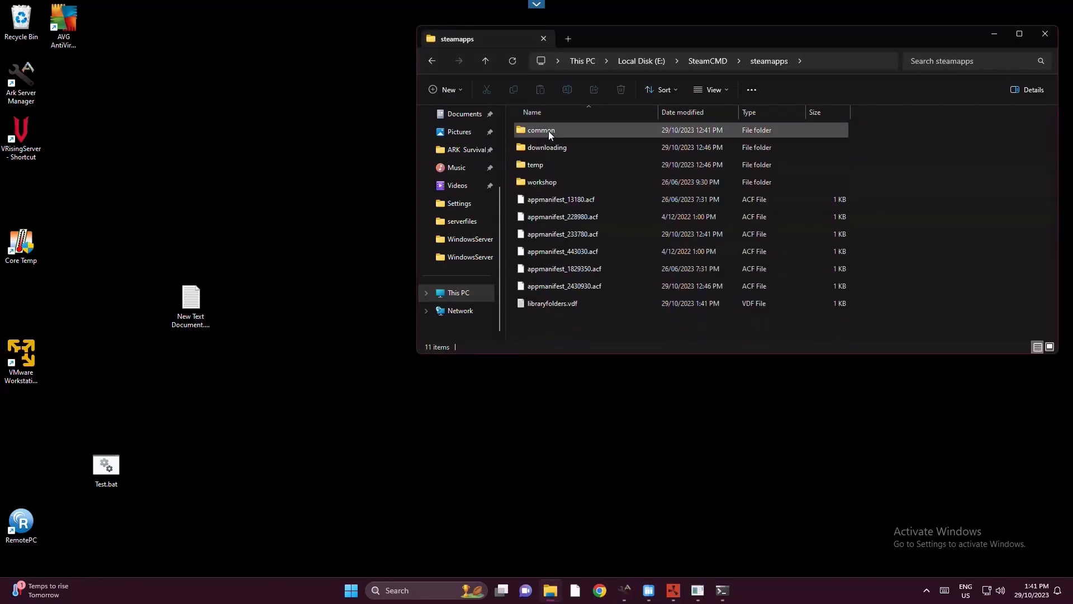
double_click(540, 130)
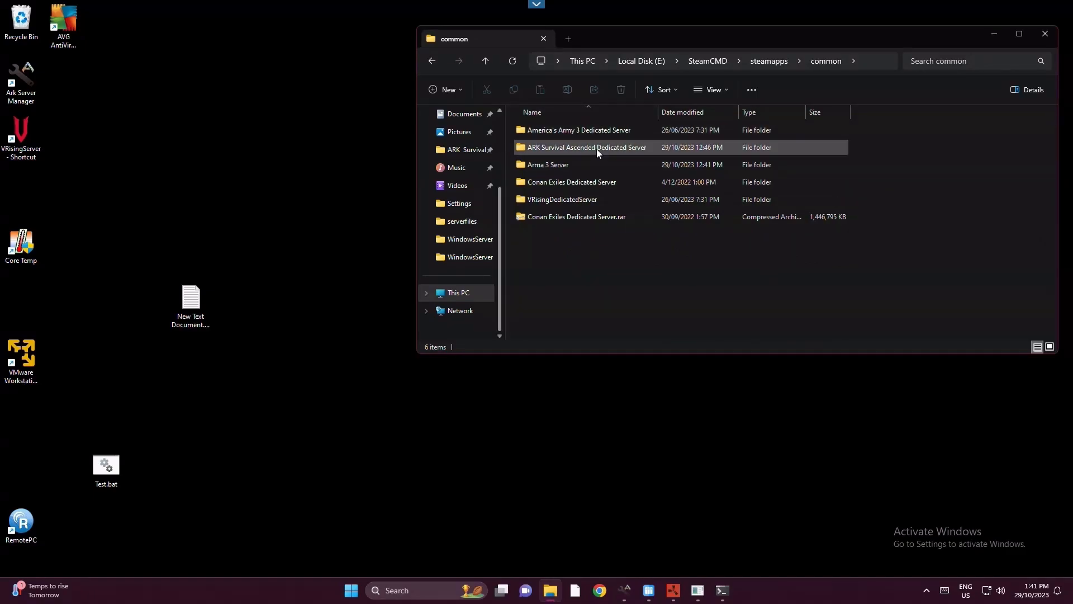
mouse_move(619, 149)
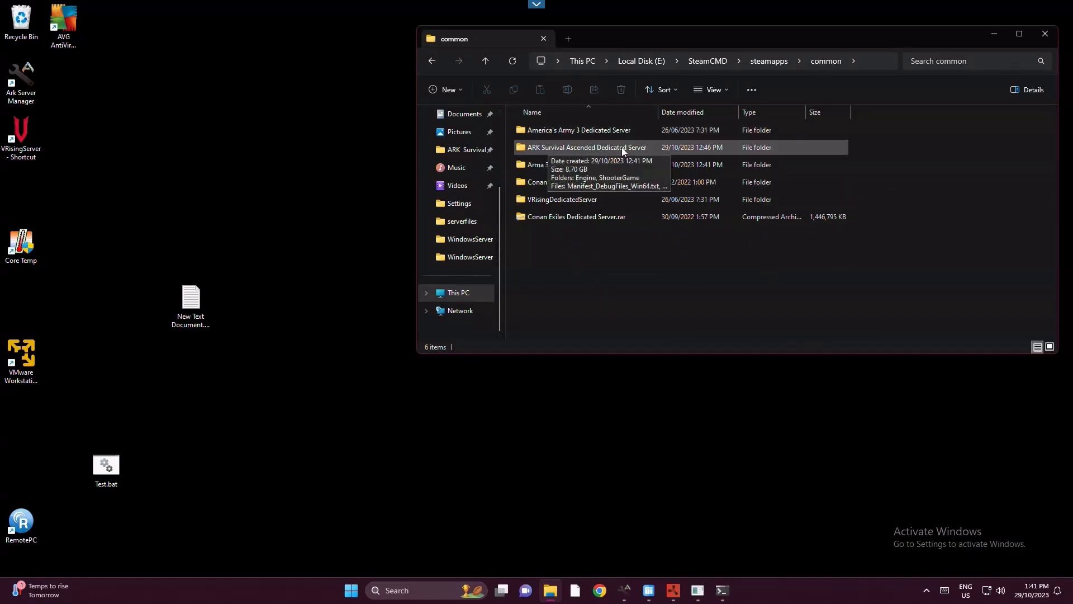
mouse_move(652, 148)
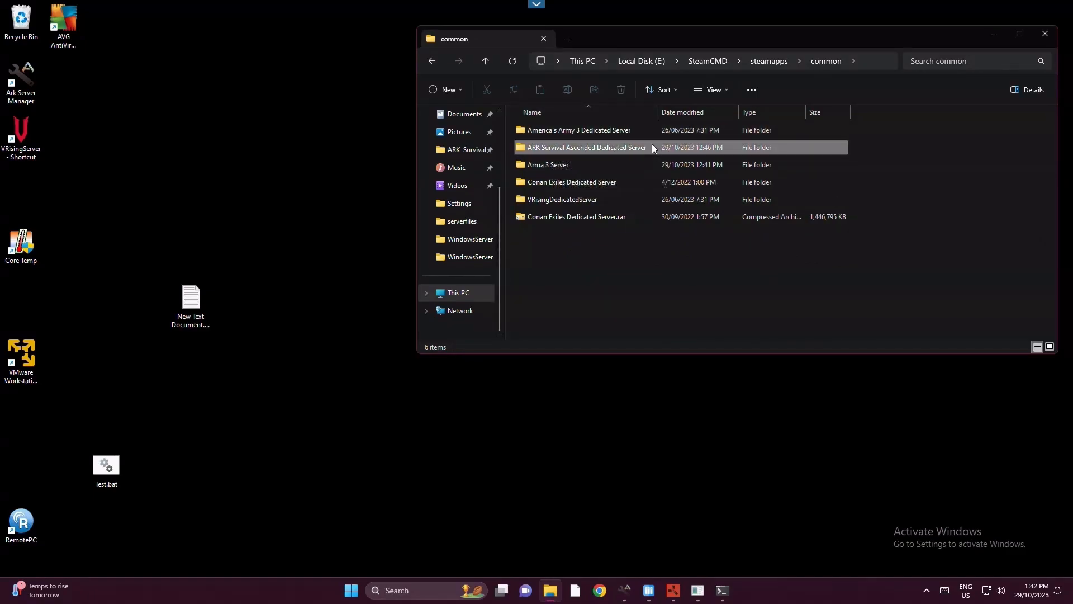
click(585, 147)
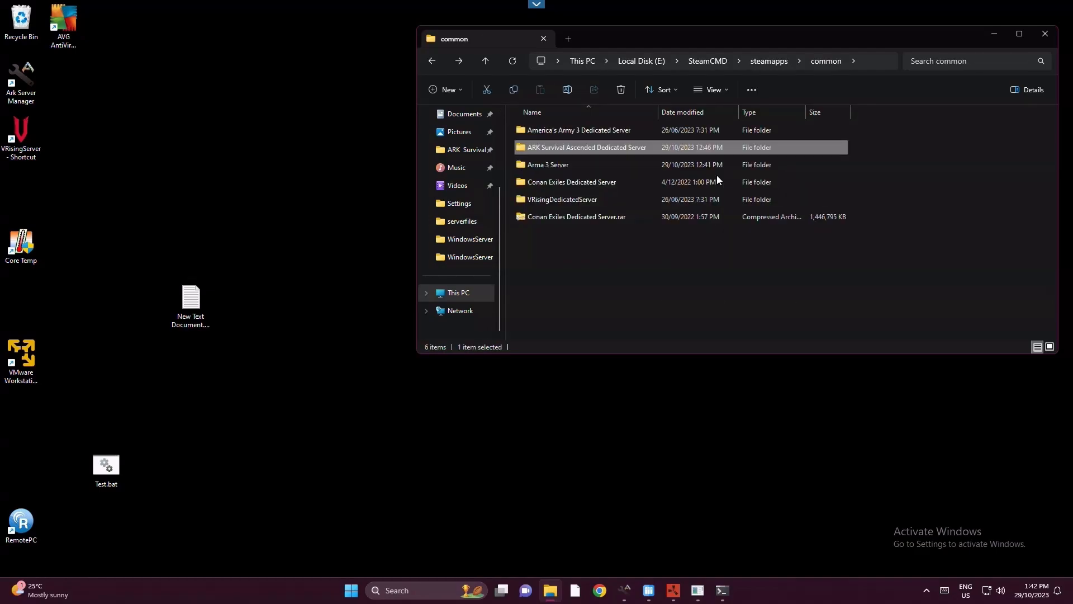
mouse_move(604, 157)
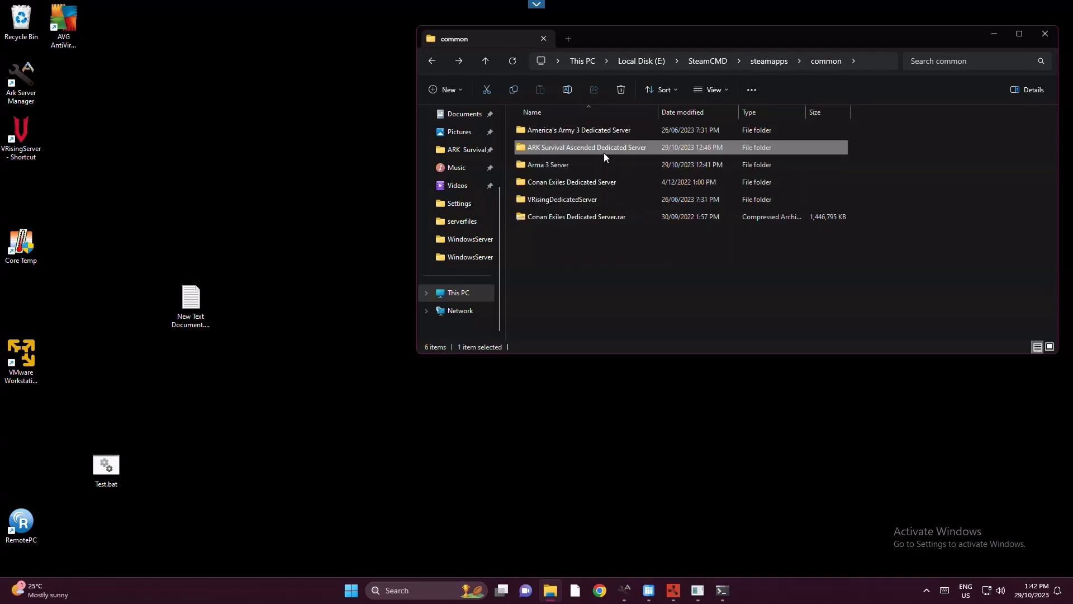
mouse_move(603, 151)
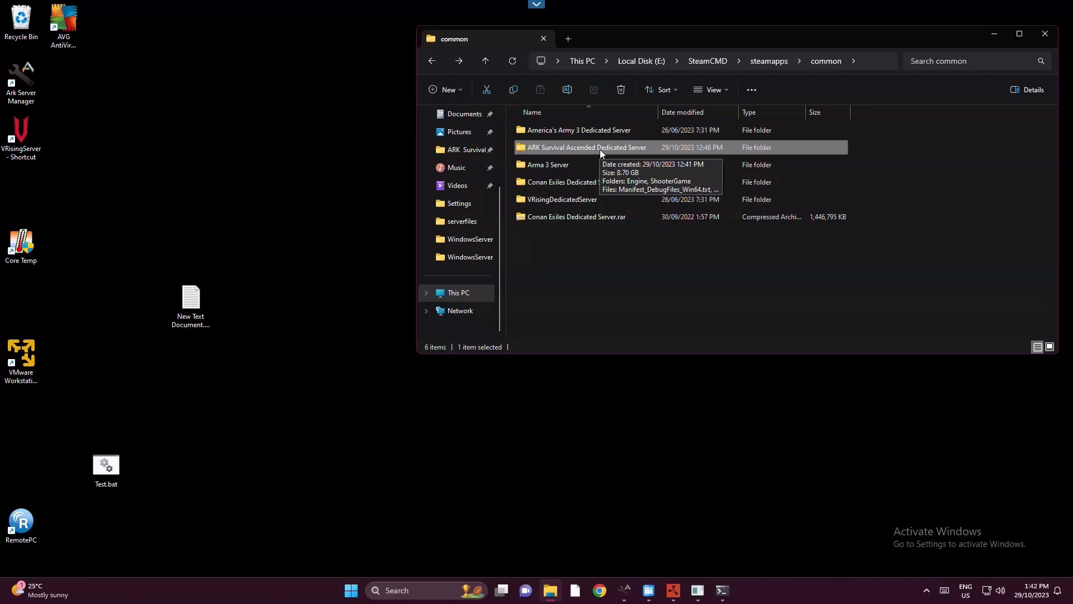
Navigate into the dedicated server's ShooterGame folder and select its Saved folder
double_click(585, 147)
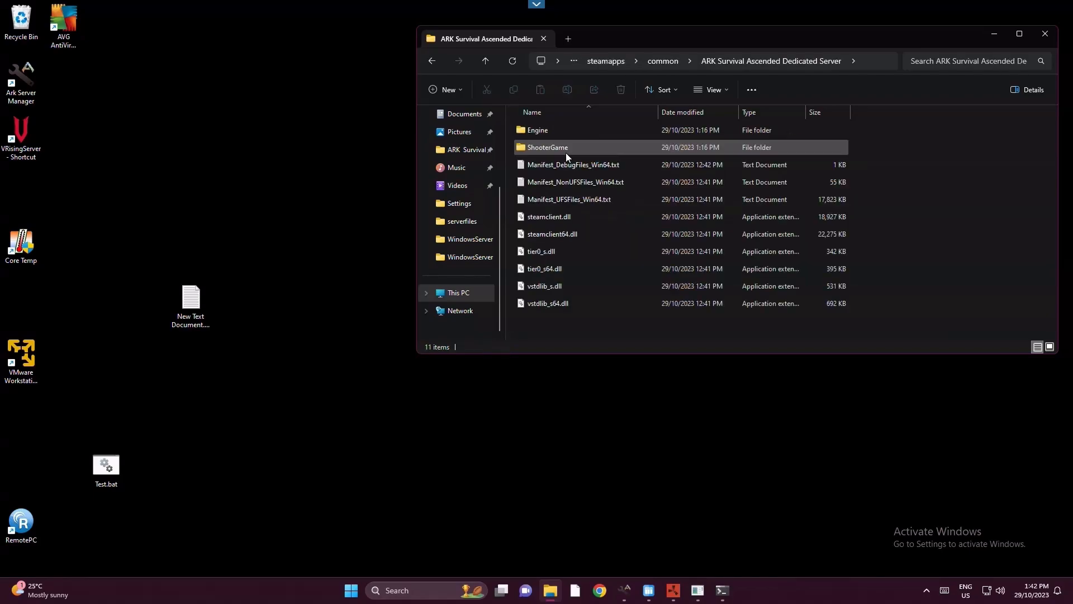
double_click(548, 147)
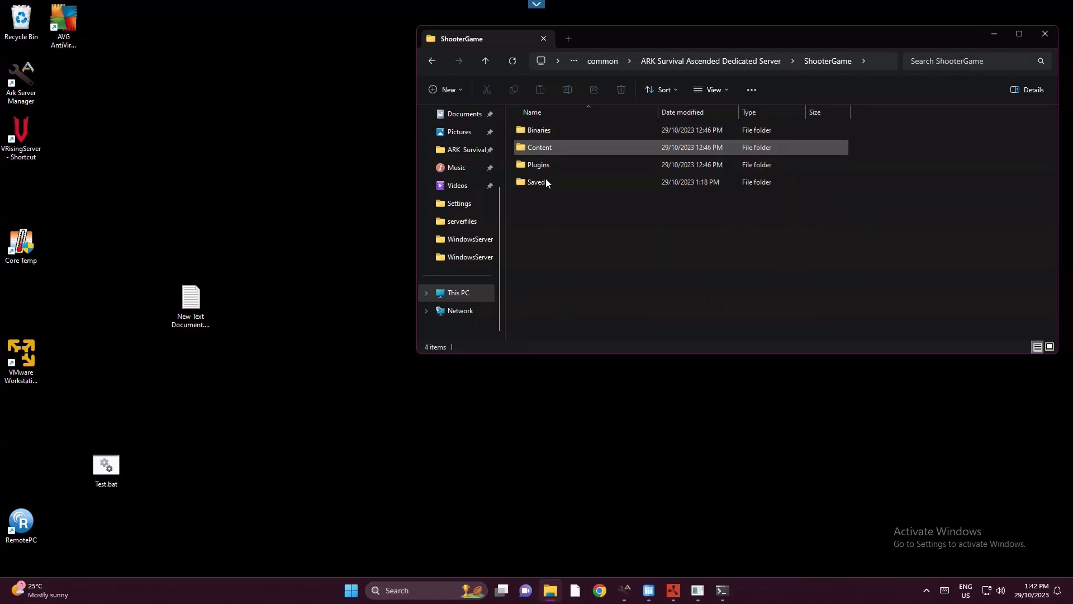
click(535, 181)
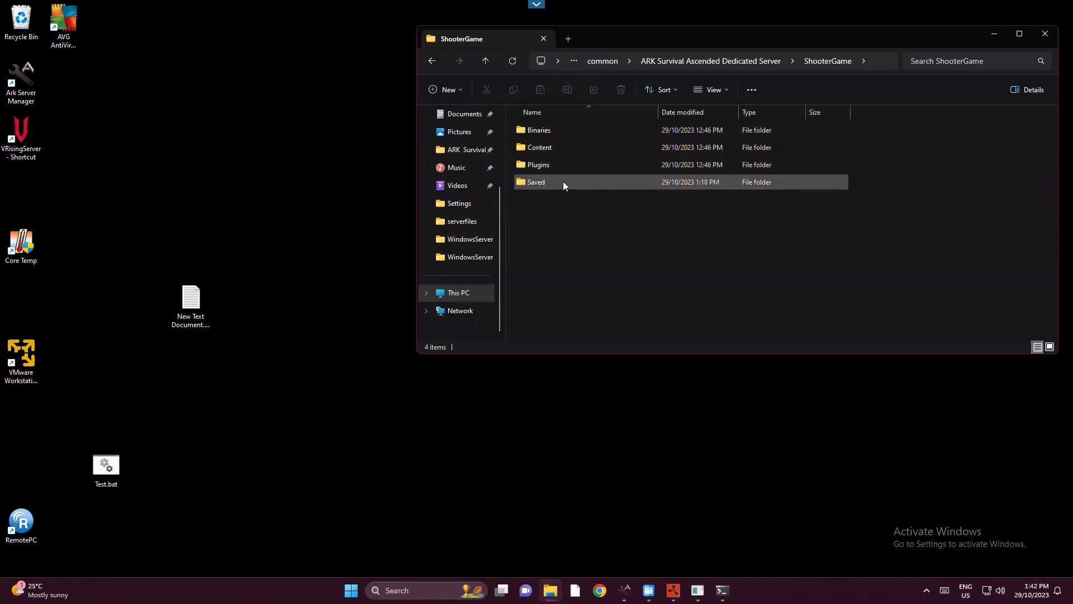
mouse_move(651, 188)
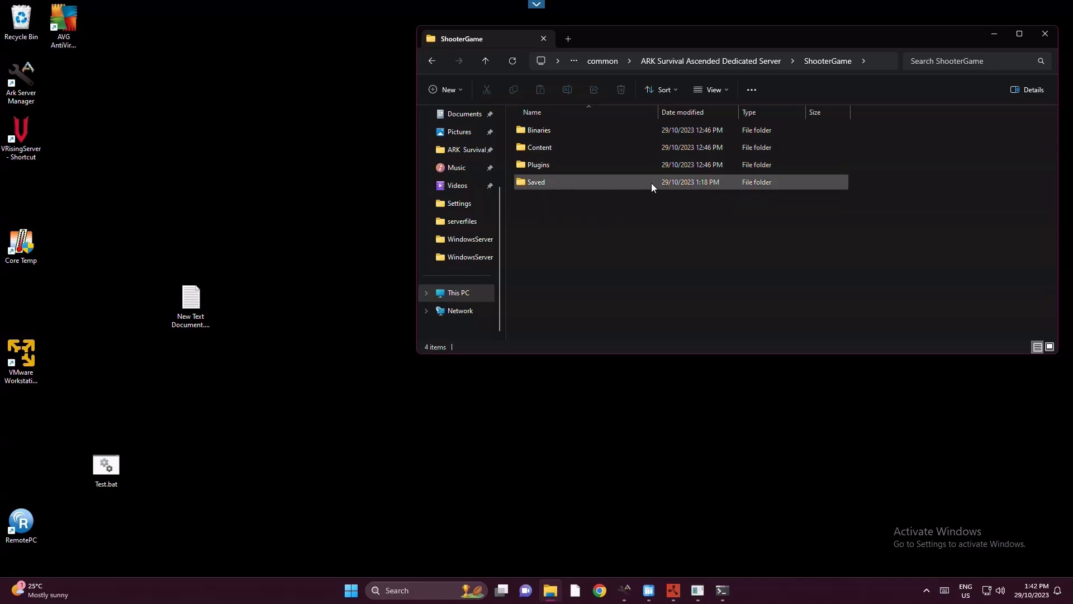
mouse_move(600, 187)
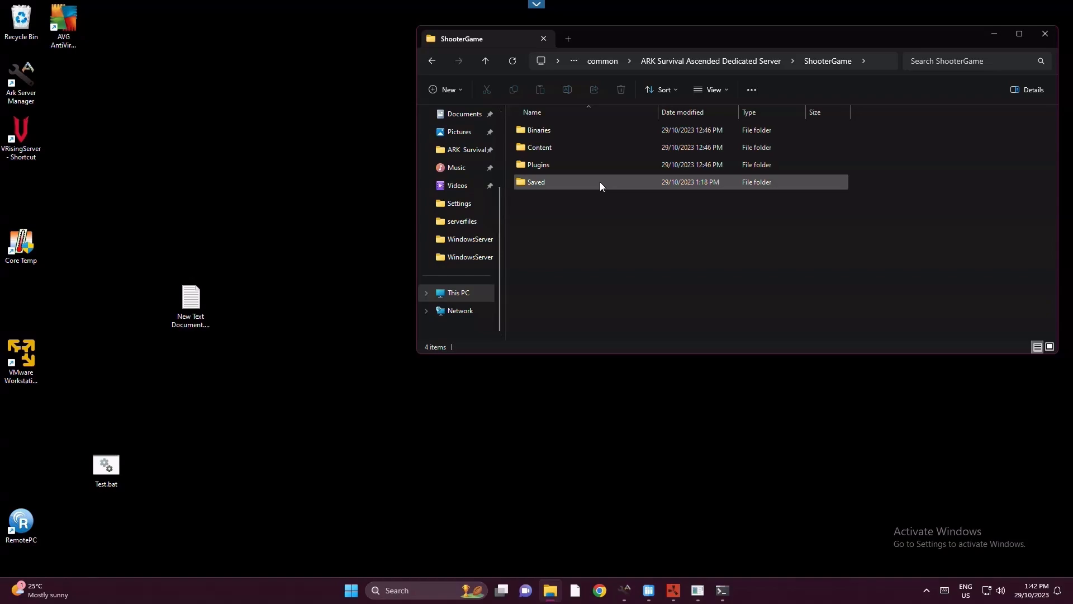
mouse_move(600, 186)
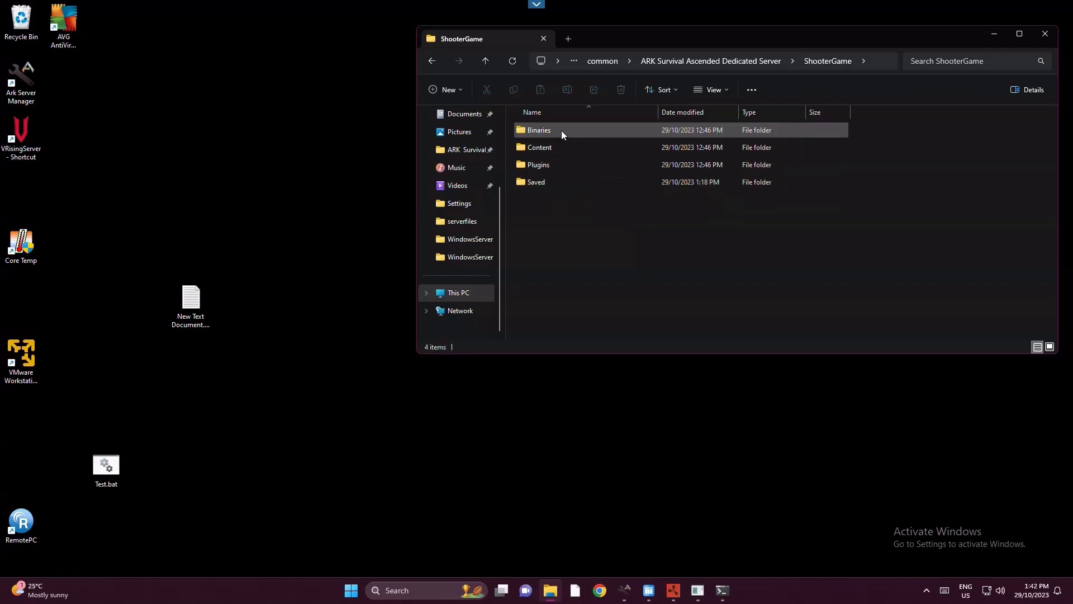
Run ArkAscendedServer.exe from the Binaries folder, then return to ShooterGame
double_click(539, 129)
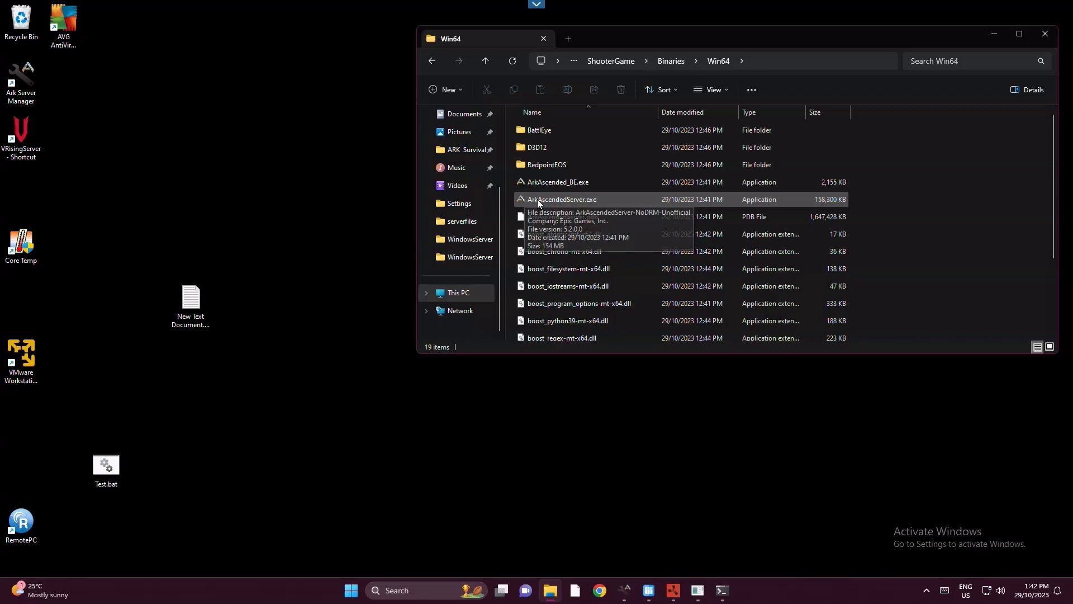
mouse_move(701, 203)
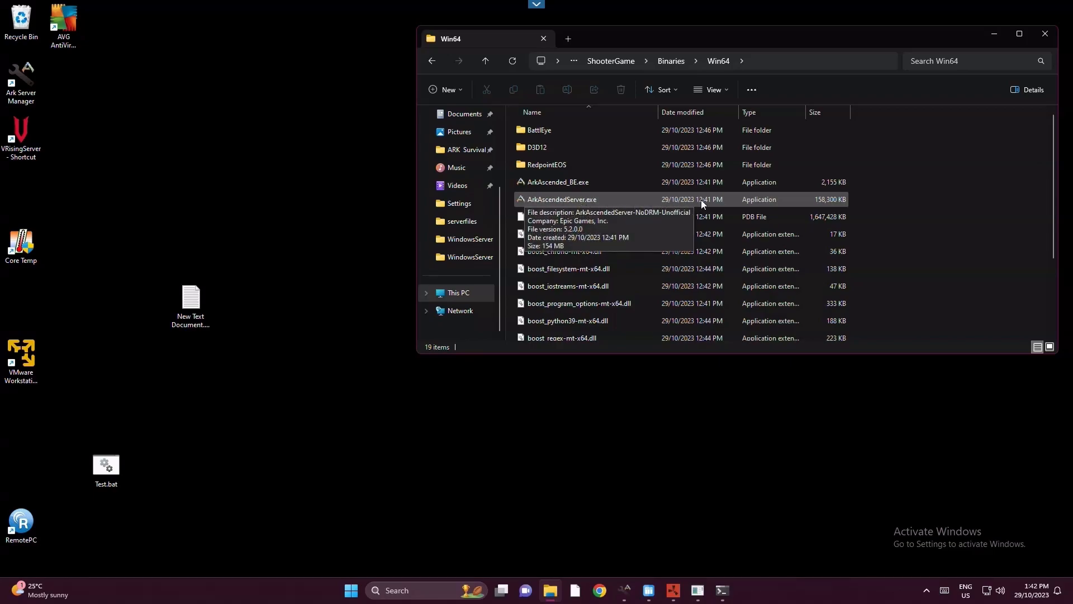
click(562, 199)
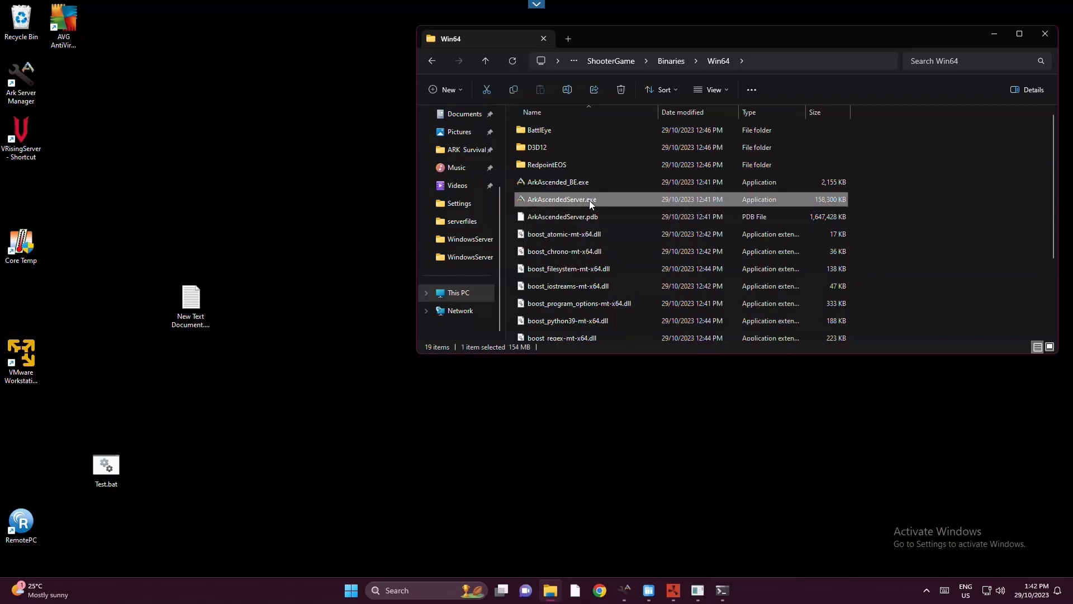
double_click(561, 199)
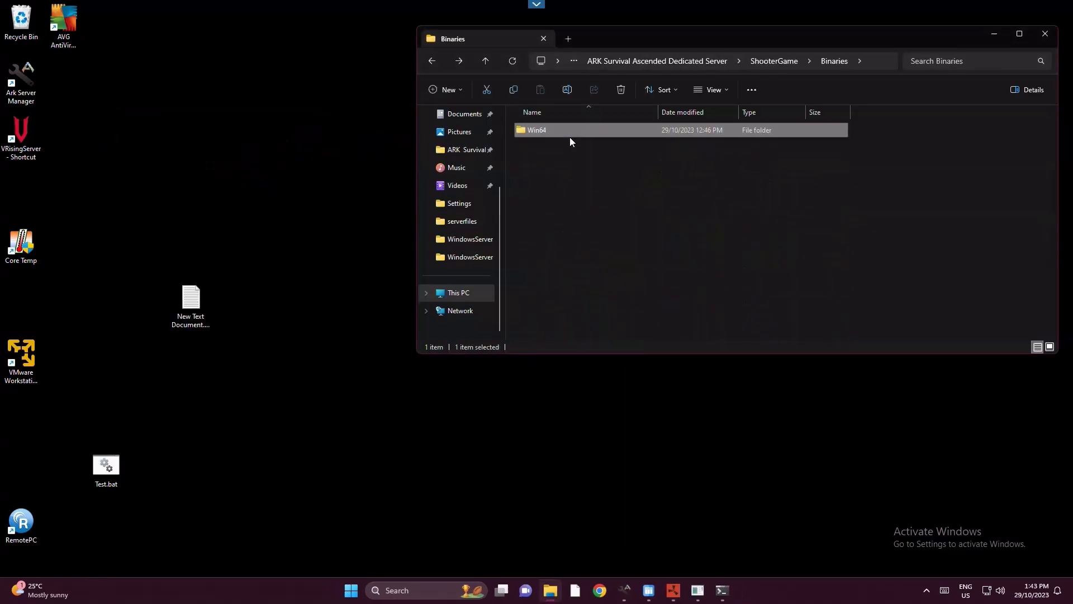
click(486, 61)
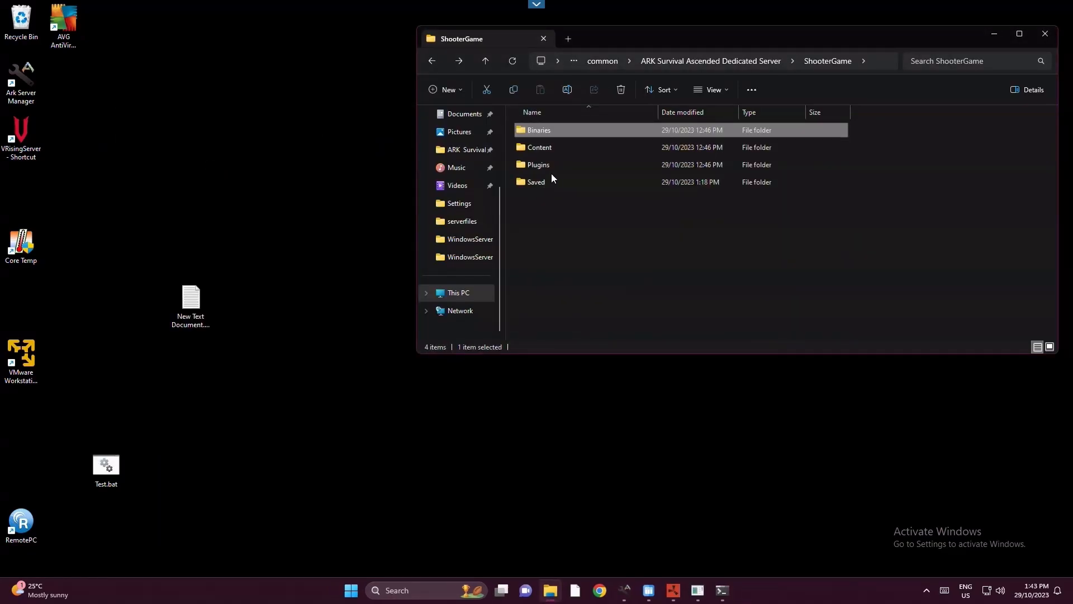
click(601, 273)
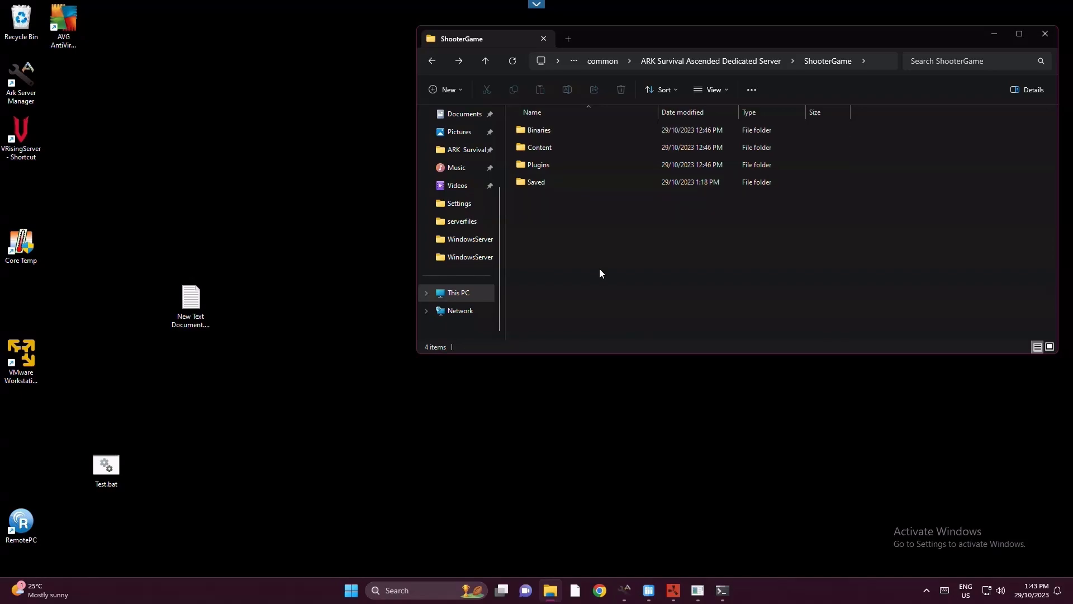
Navigate into Saved\Config\WindowsServer and select GameUserSettings.ini
double_click(535, 181)
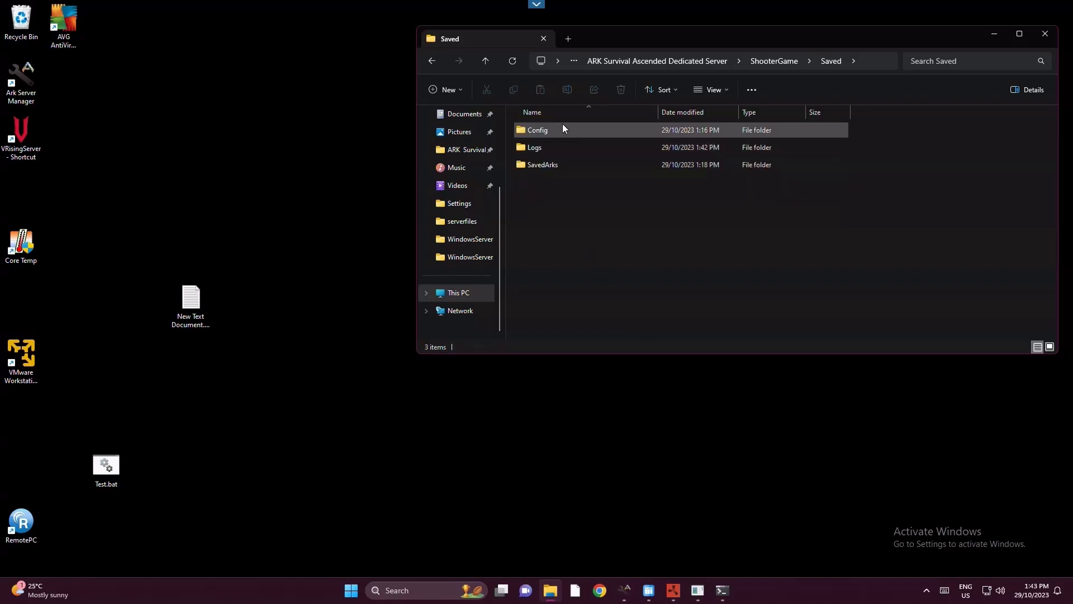
double_click(538, 130)
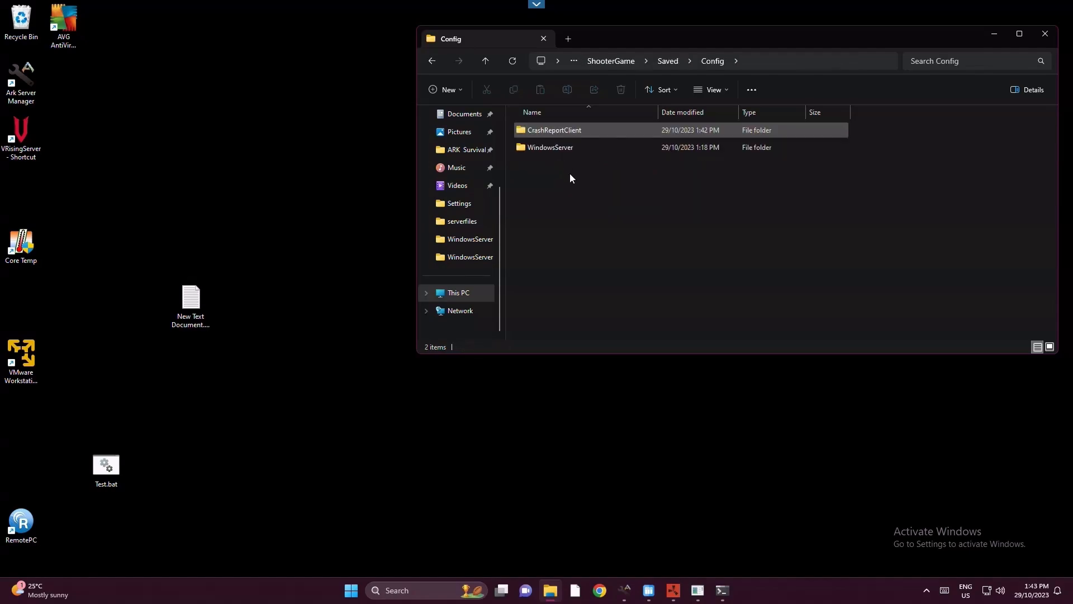
double_click(550, 148)
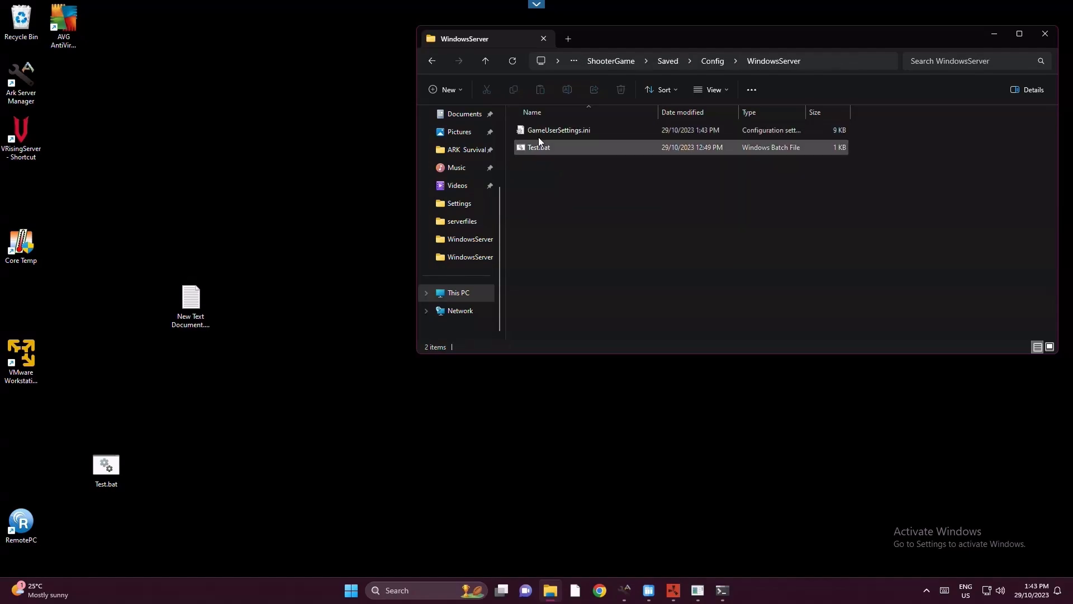
click(559, 129)
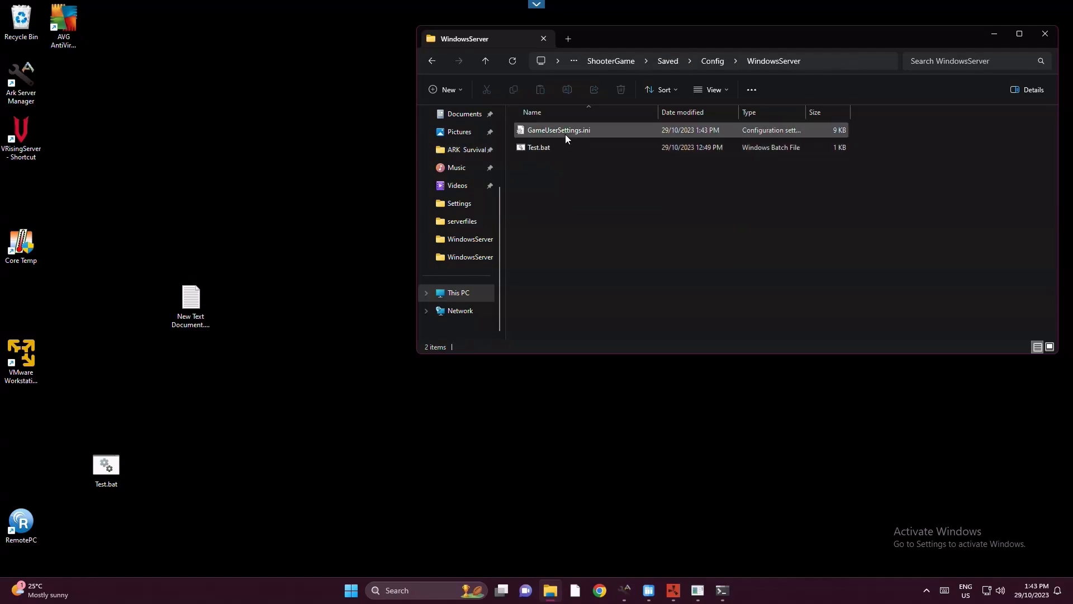
mouse_move(559, 130)
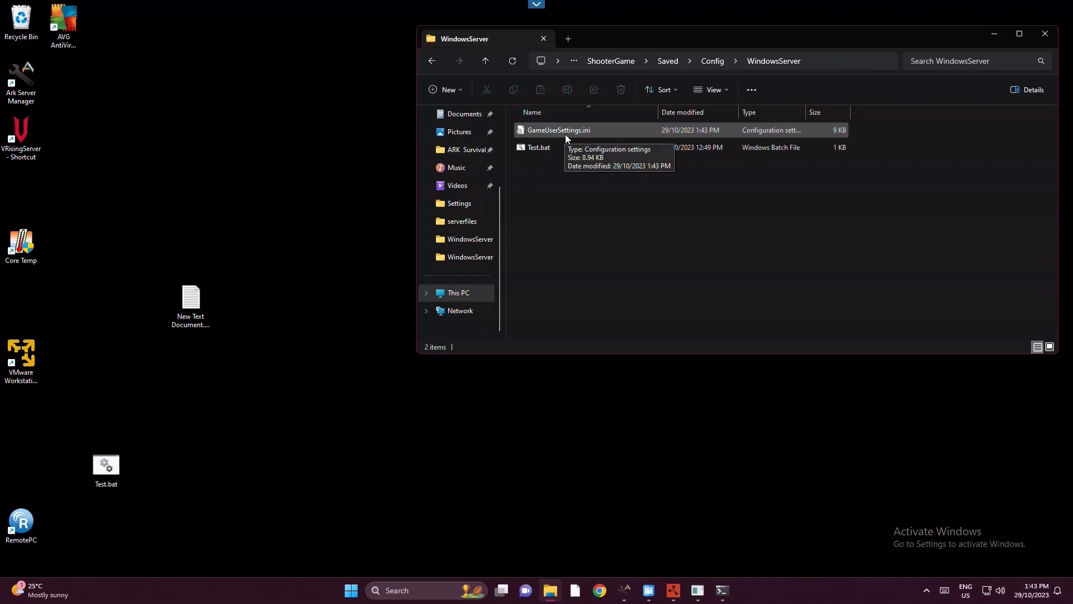
mouse_move(583, 130)
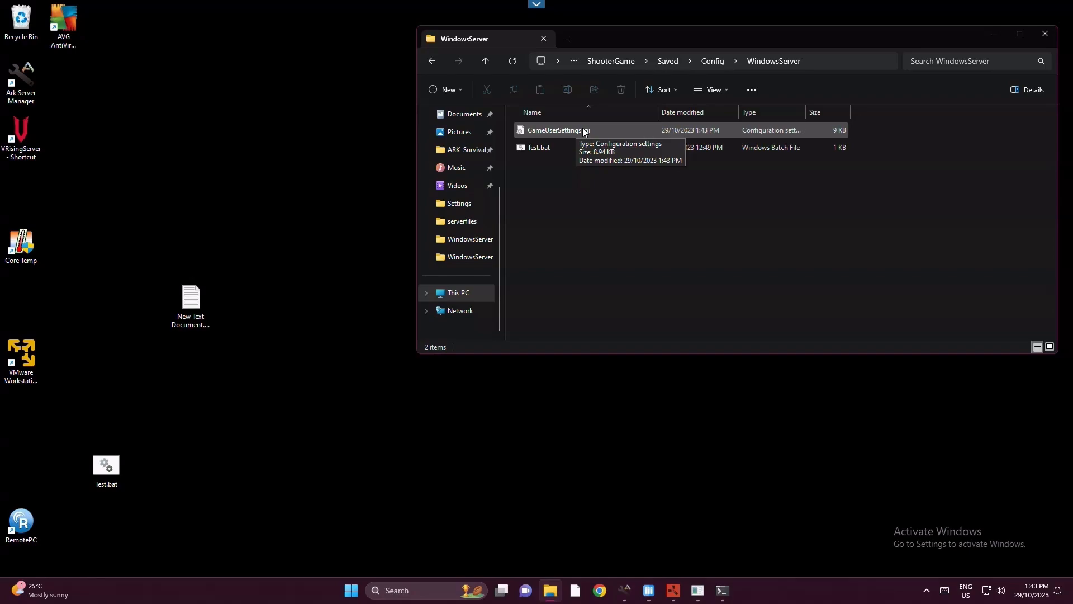
View GameUserSettings.ini in Notepad down to the SessionName 'Casual Test Server OCE' entry
double_click(557, 129)
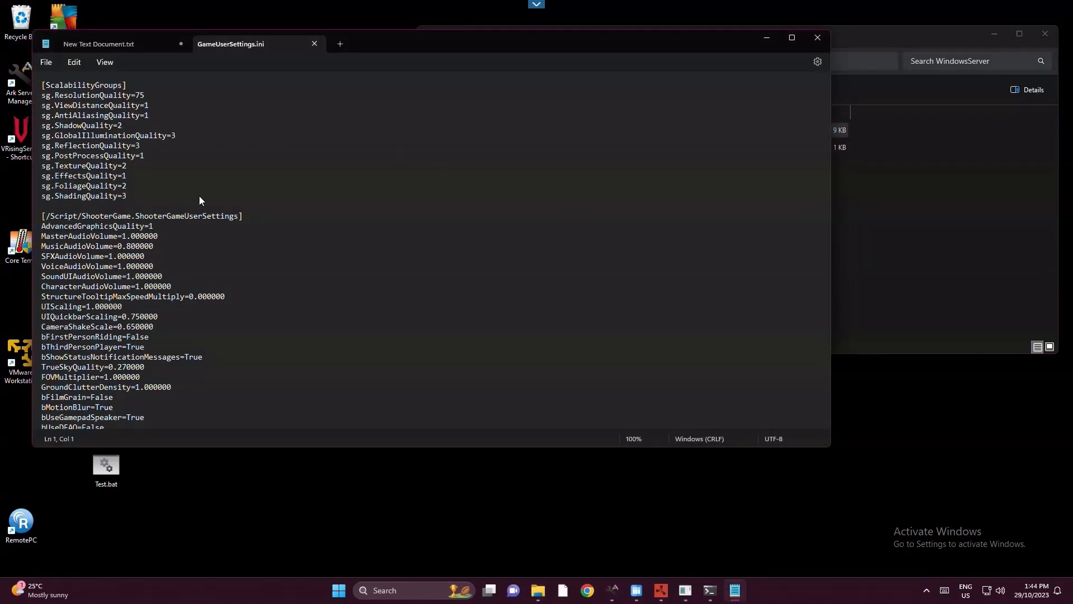
scroll(down, 3)
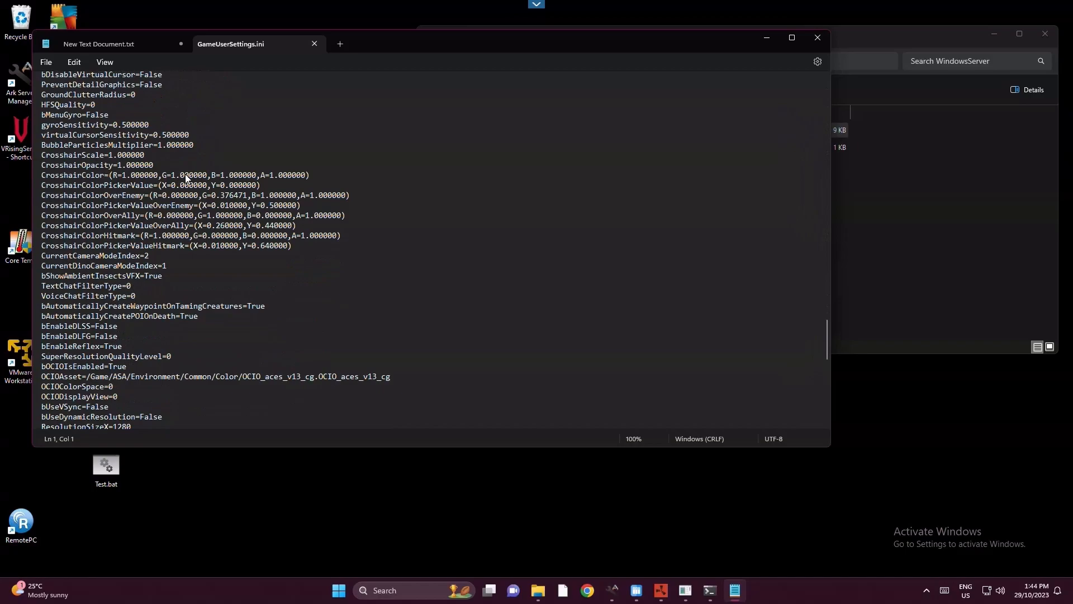
scroll(down, 3)
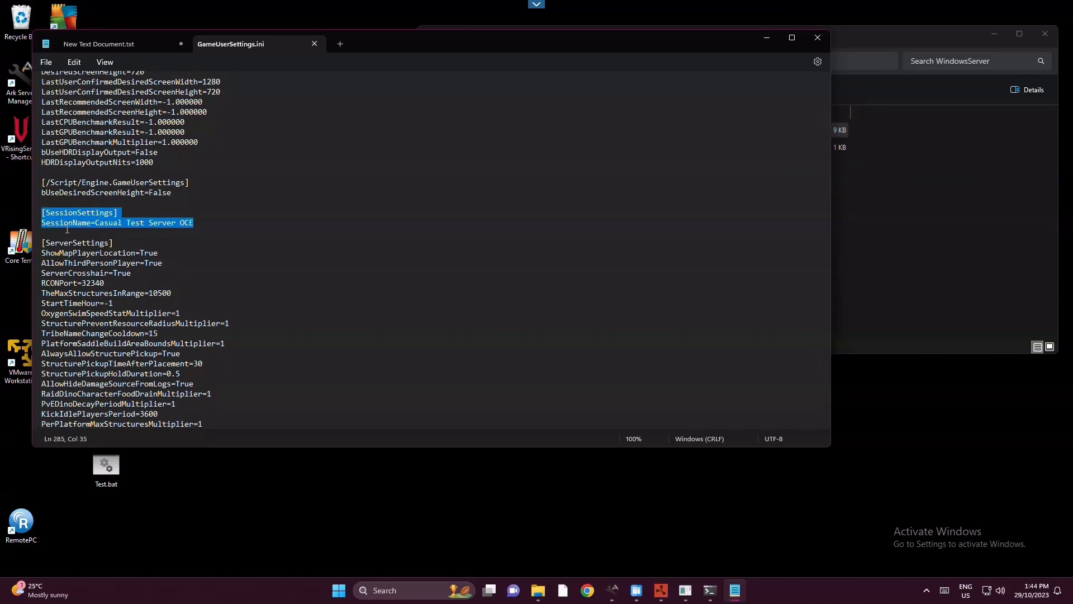
mouse_move(193, 233)
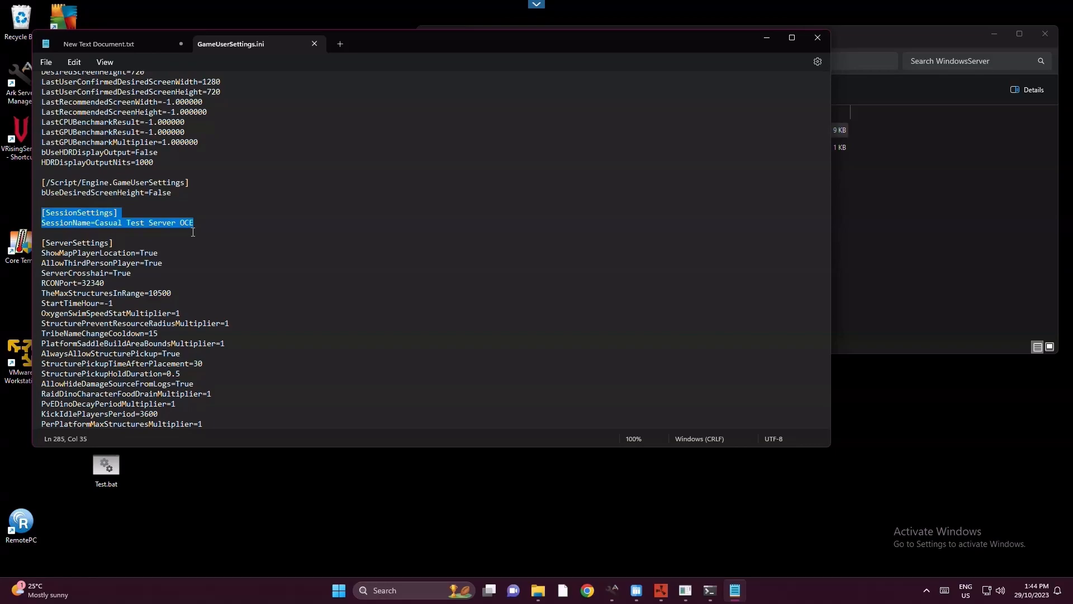
mouse_move(208, 226)
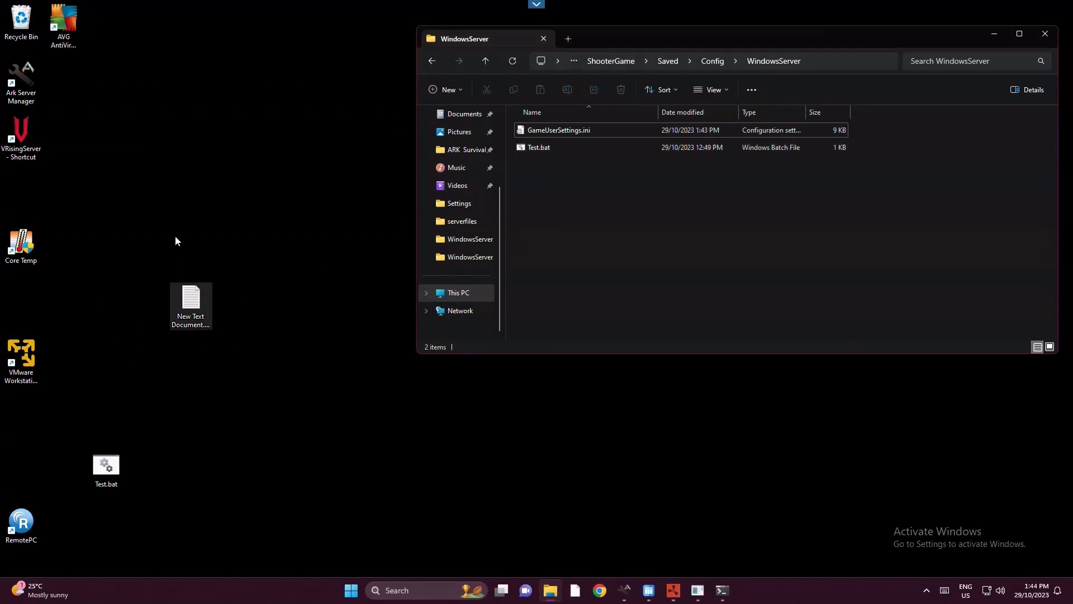
mouse_move(190, 291)
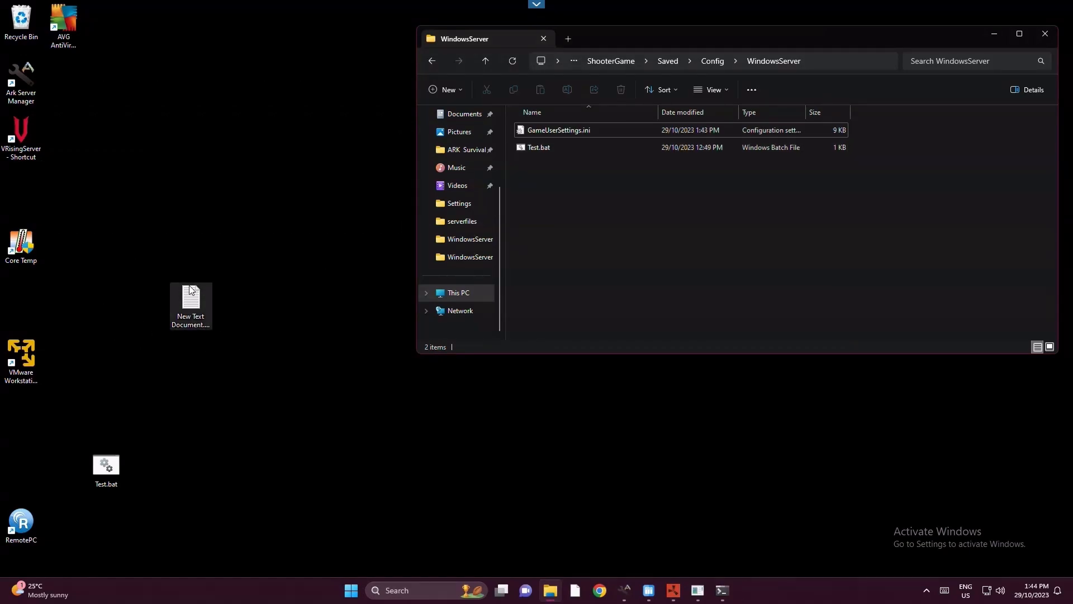
click(300, 384)
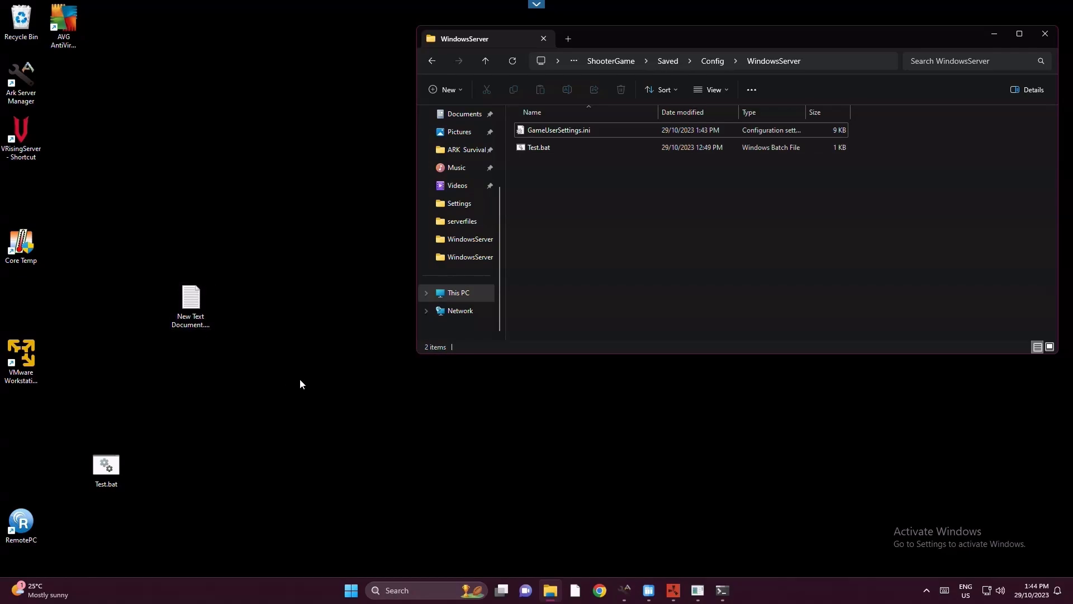
click(190, 300)
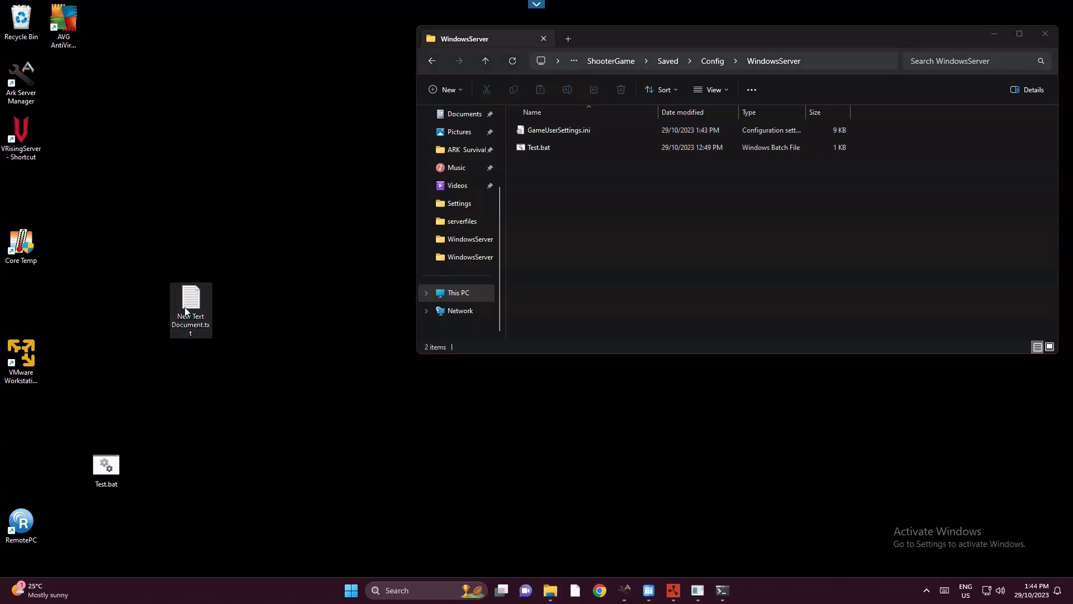
View the New Text Document launch script that starts ArkAscendedServer on TheIsland_WP with Port 7805
double_click(190, 295)
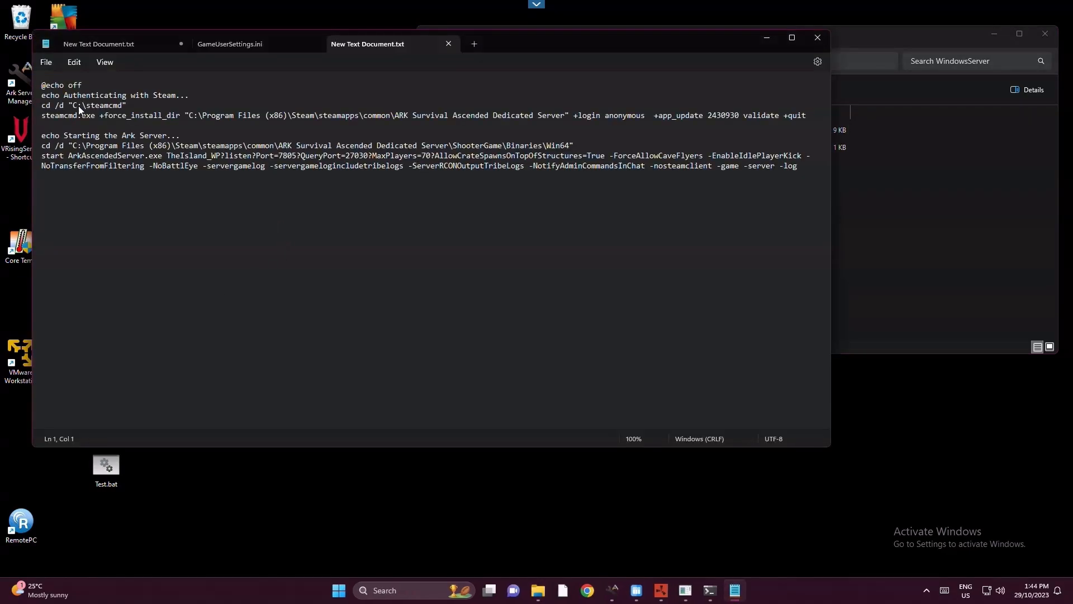
key(ctrl+a)
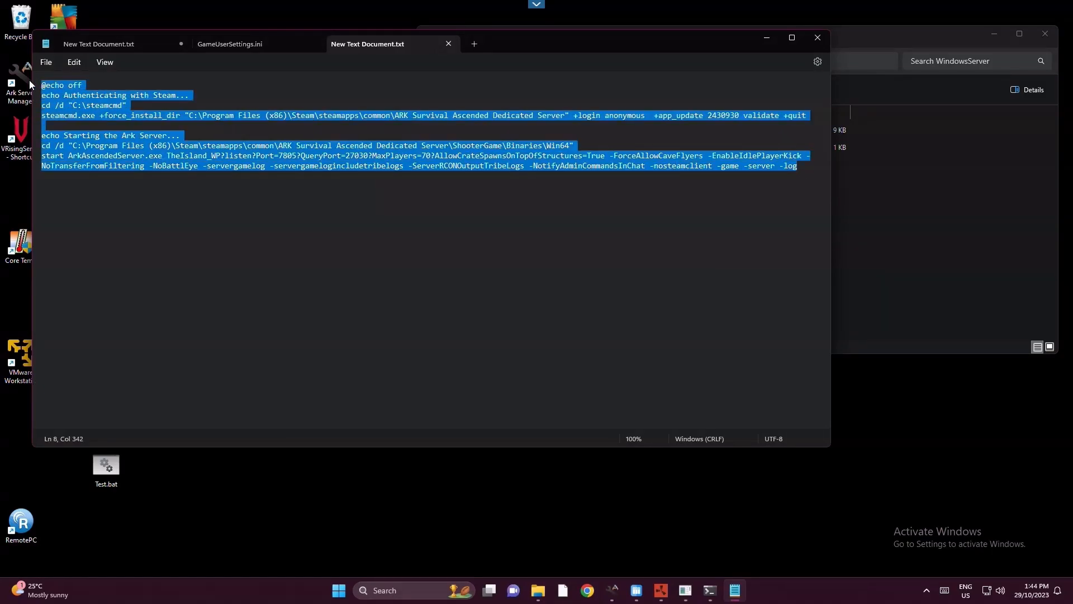
click(242, 141)
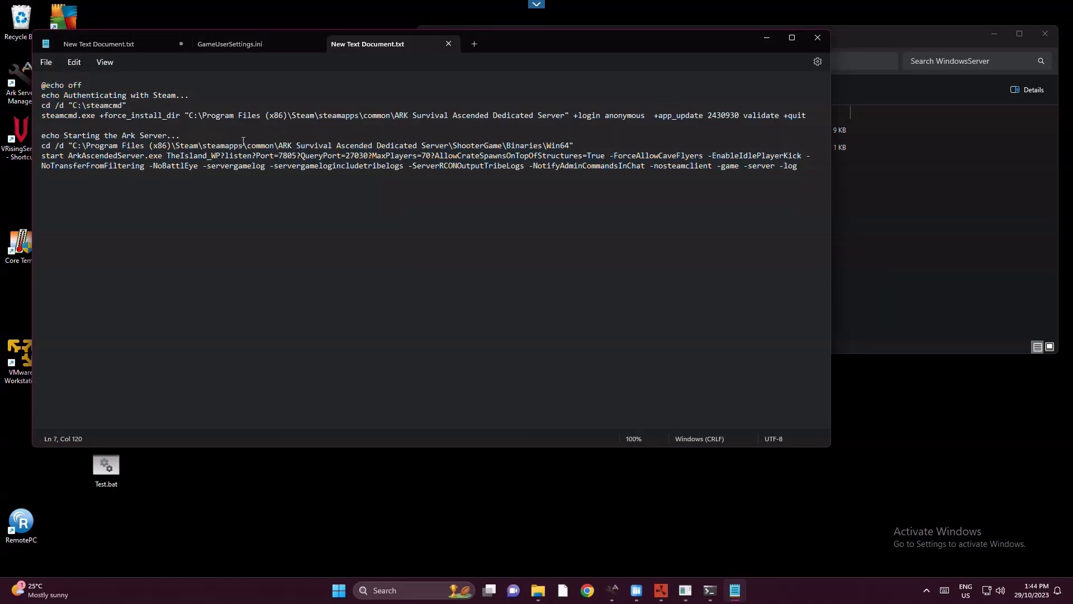
mouse_move(470, 137)
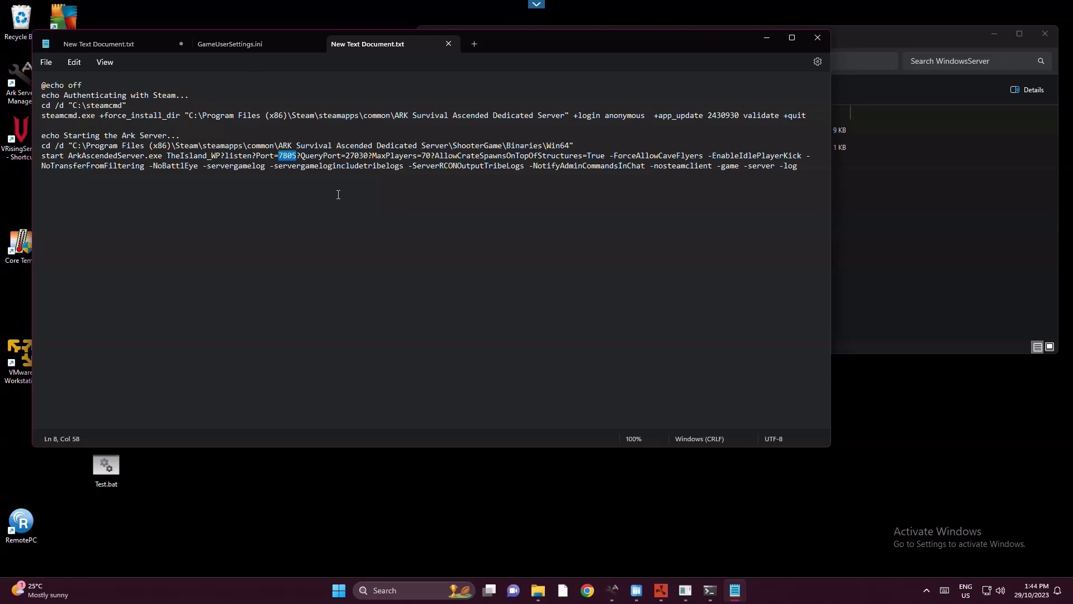
mouse_move(312, 133)
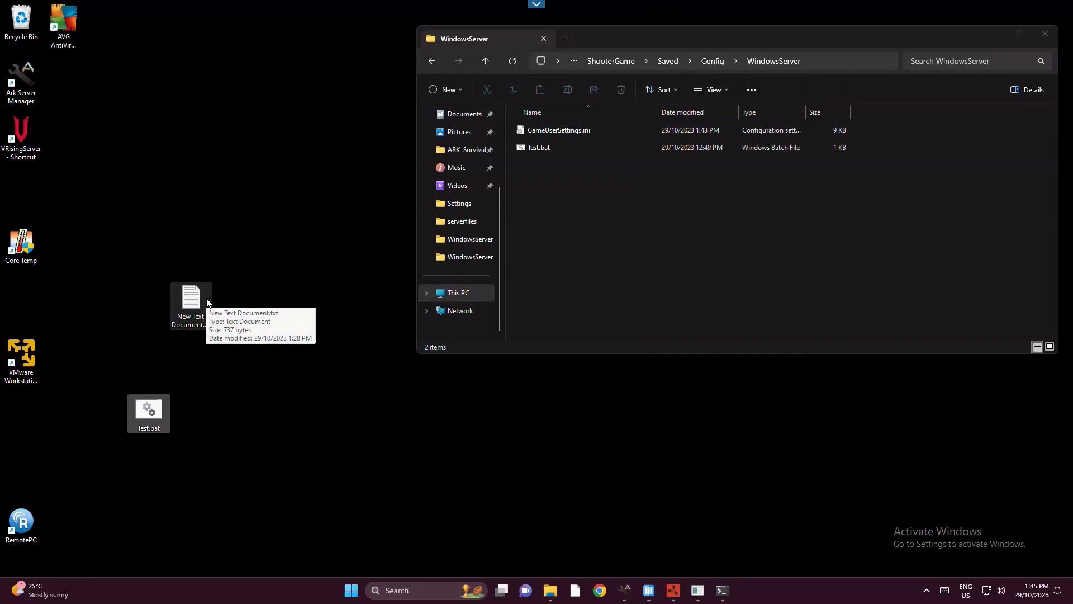
mouse_move(191, 321)
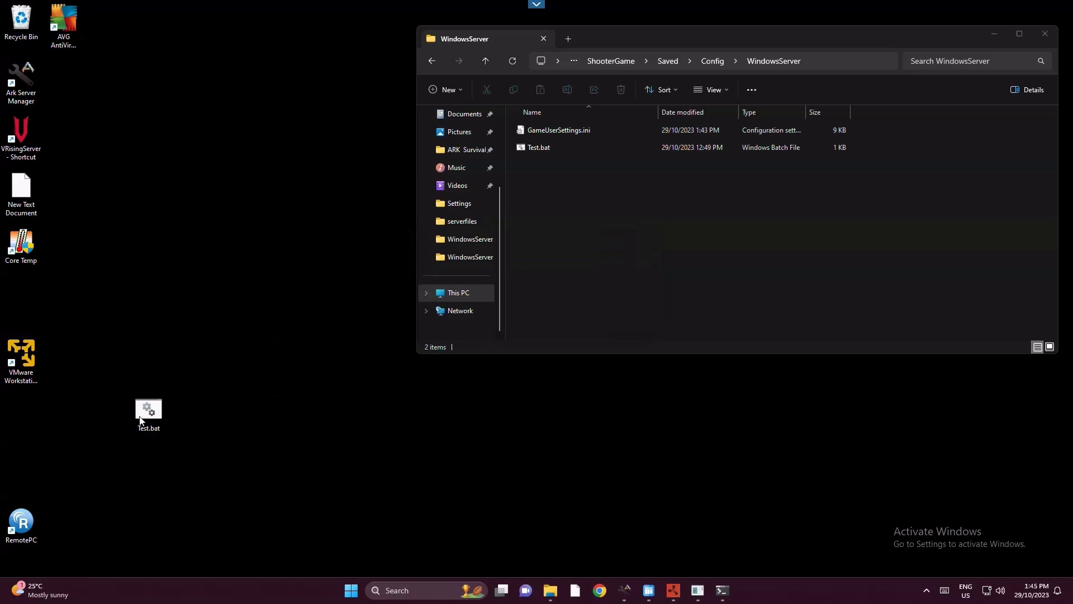
Select Test.bat in the WindowsServer config folder
click(558, 130)
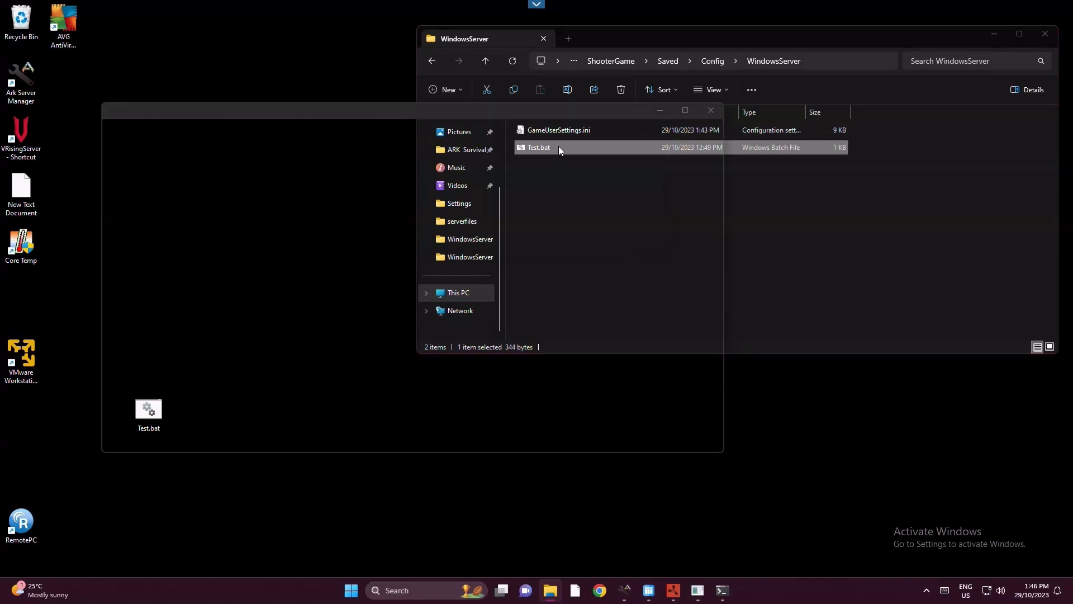
Run Test.bat so Casual Test Server OCE starts on TheIsland_WP
double_click(539, 148)
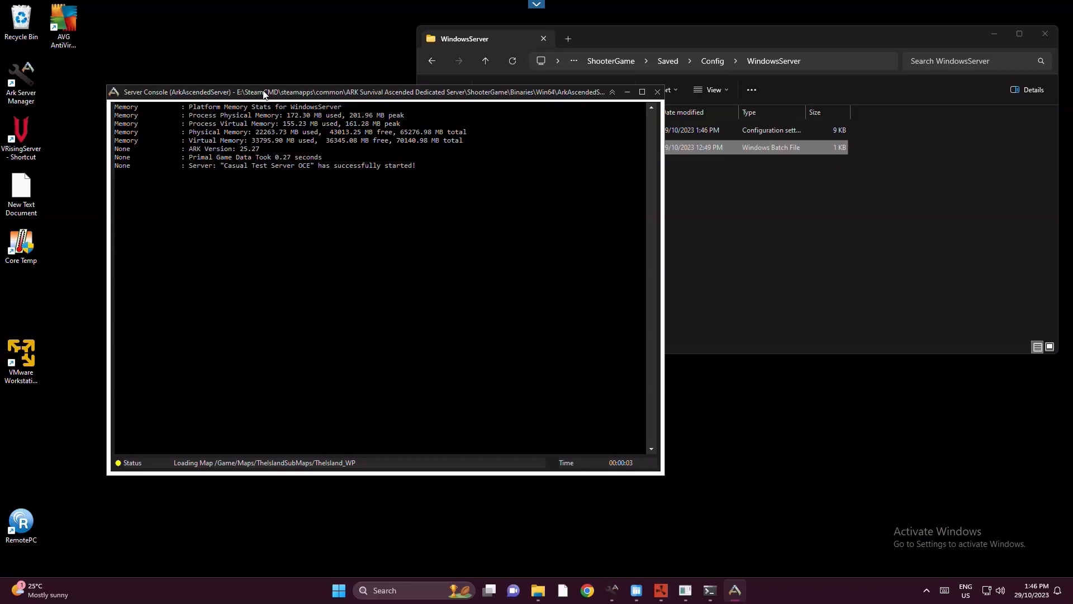
mouse_move(224, 173)
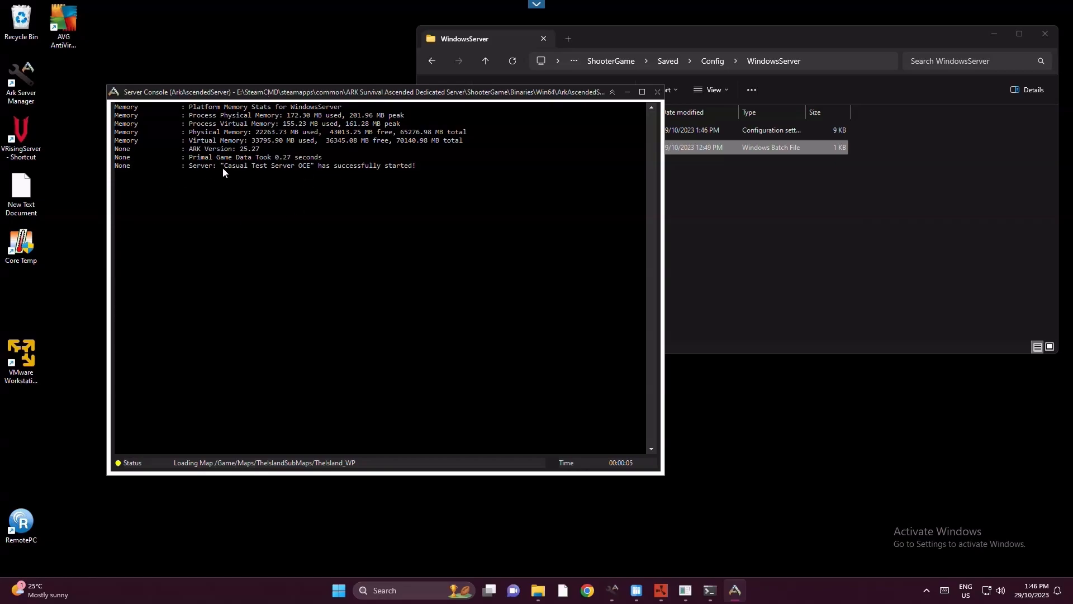
mouse_move(257, 175)
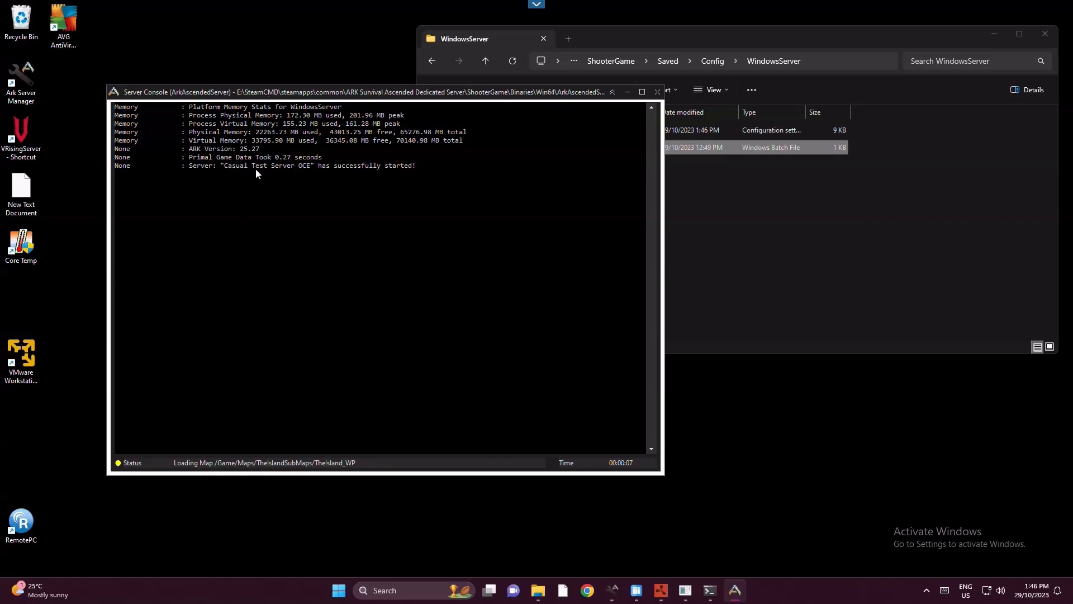
mouse_move(263, 177)
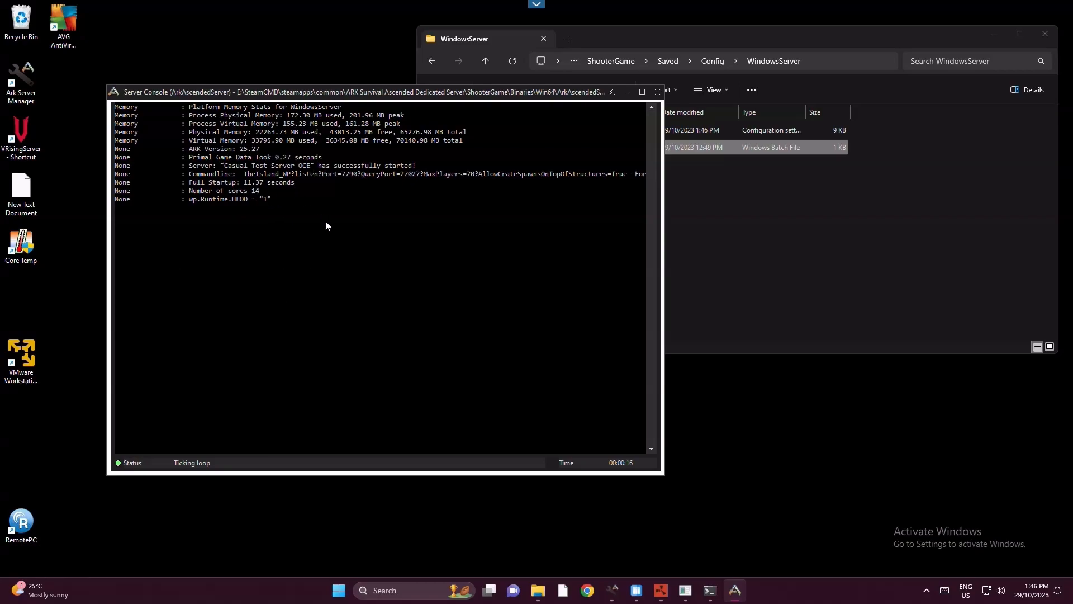
mouse_move(288, 193)
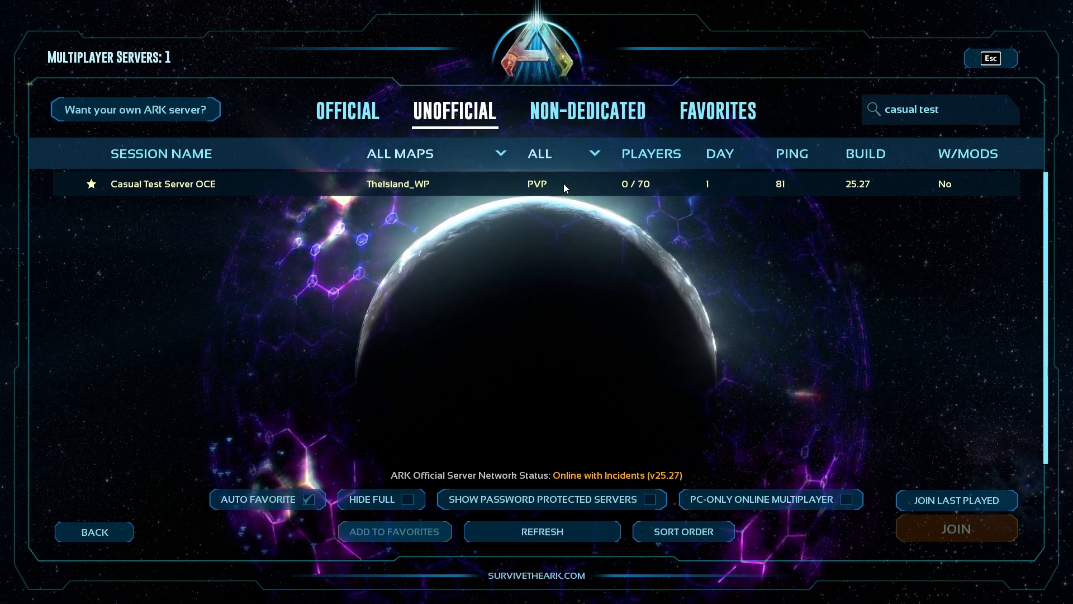
Join Casual Test Server OCE from the unofficial server list
double_click(162, 183)
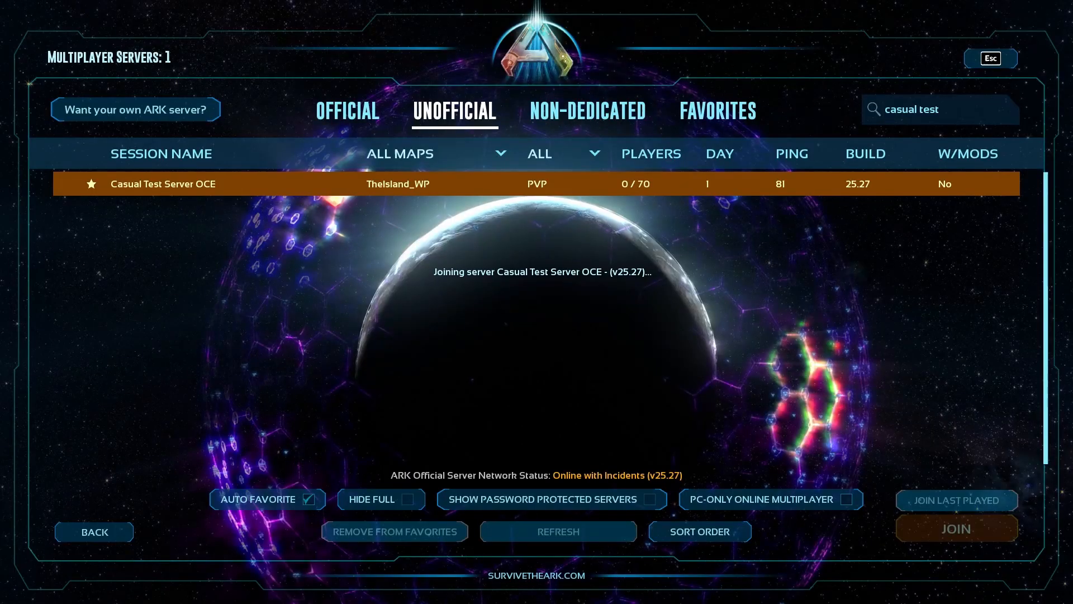
click(955, 528)
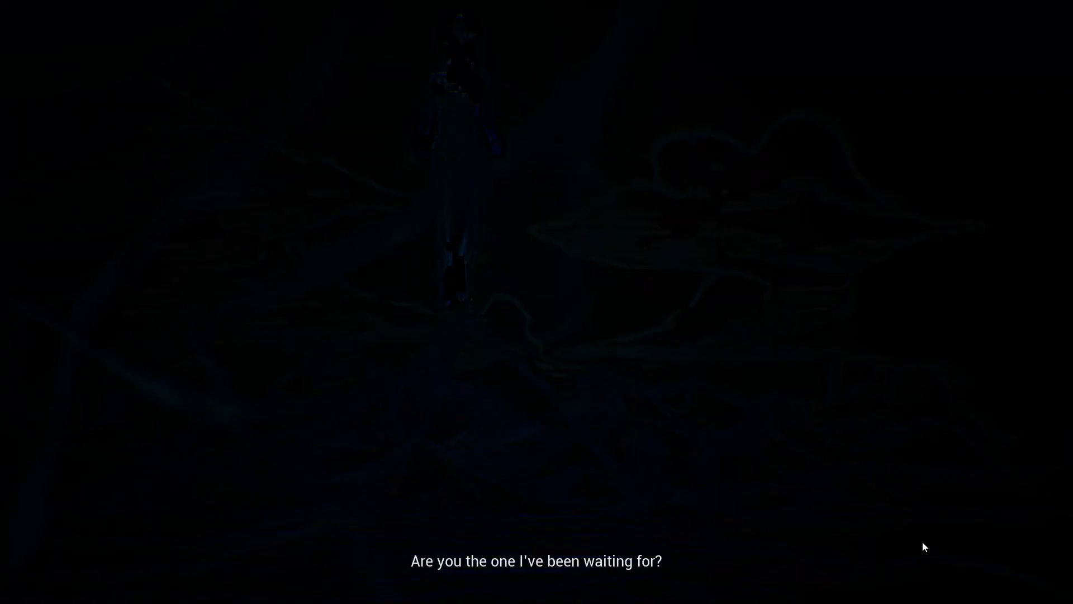